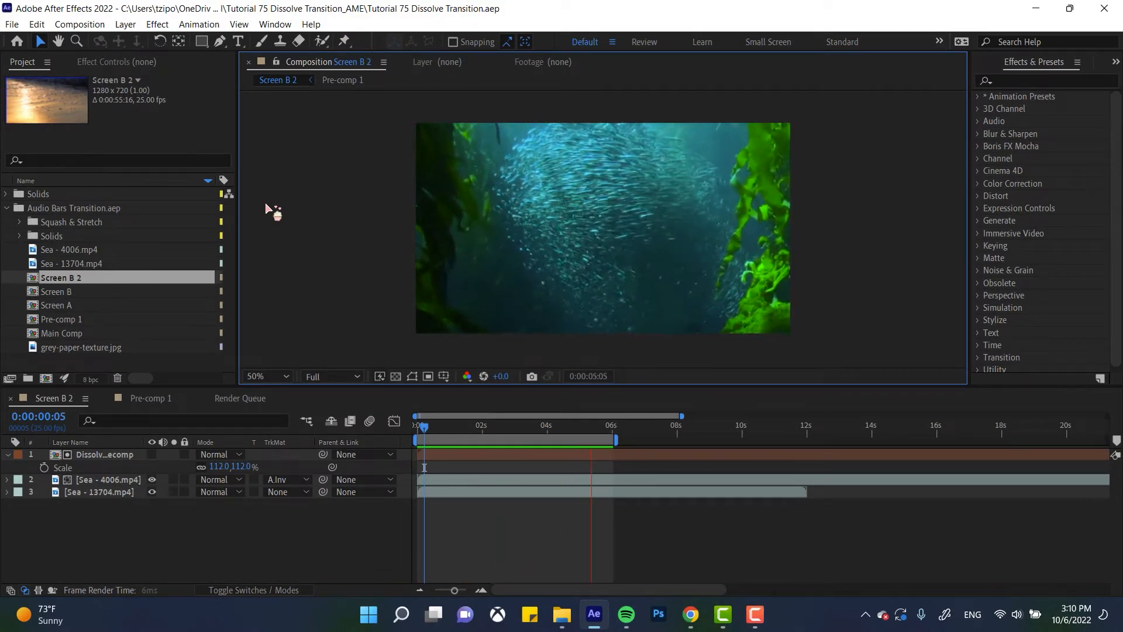
- Preview the Screen B 2 dissolve, then undo back to the two original sea footage layers
click(462, 425)
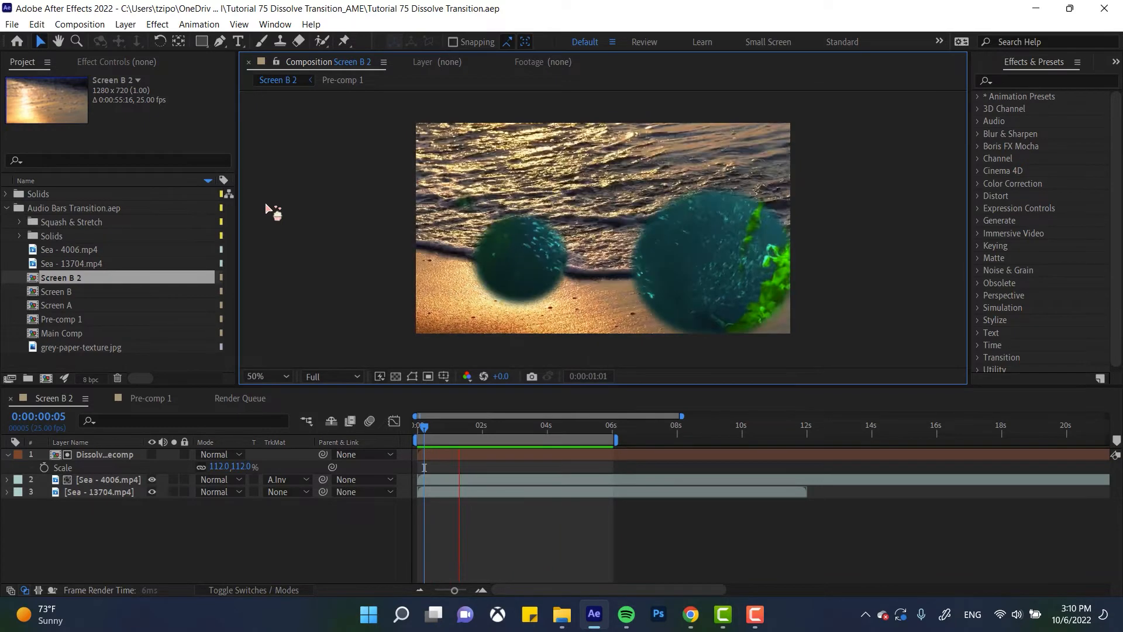
click(522, 440)
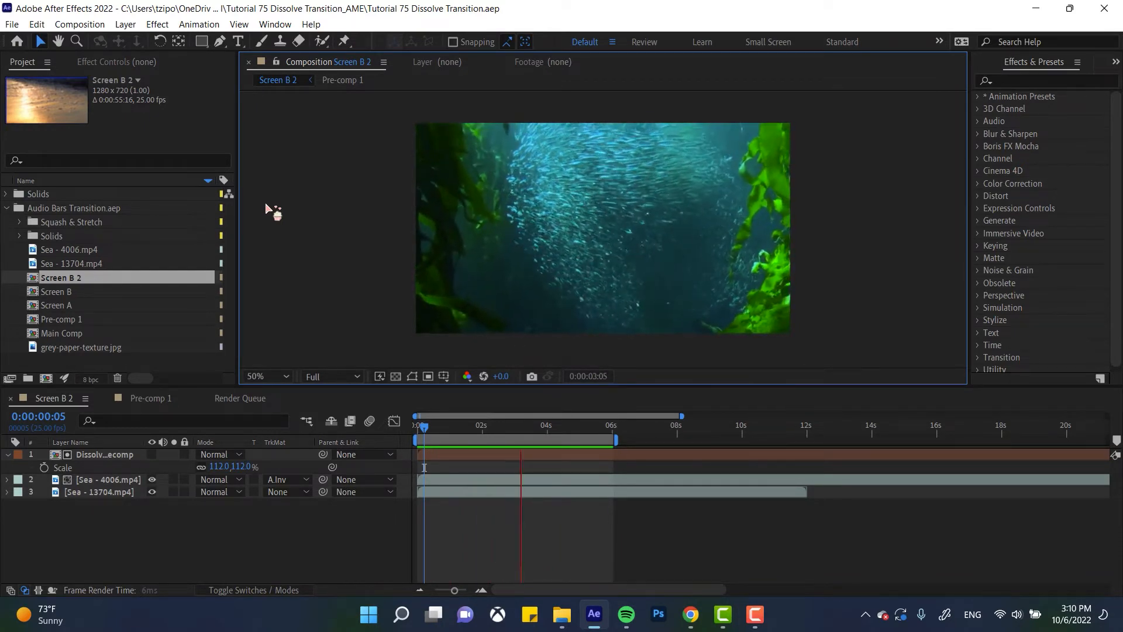
click(594, 424)
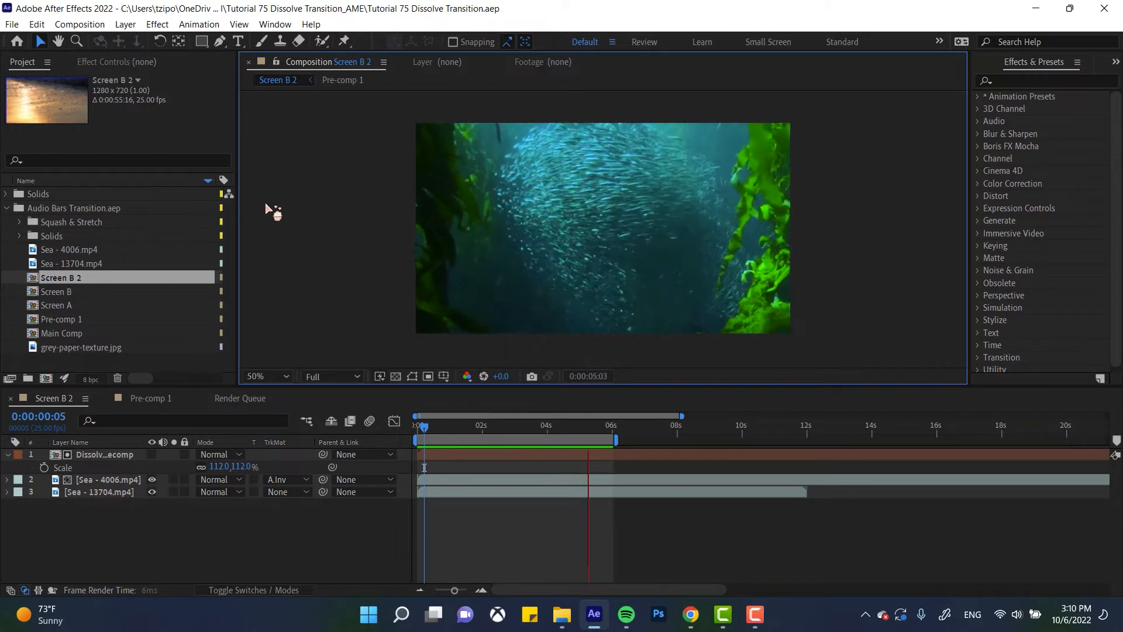
click(424, 426)
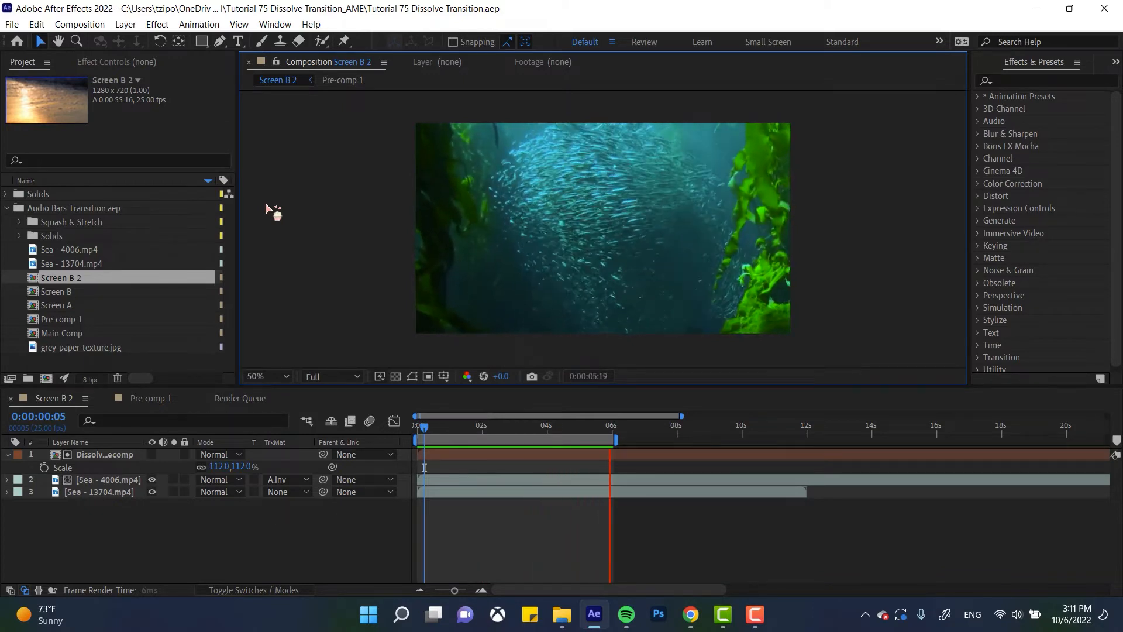
click(475, 425)
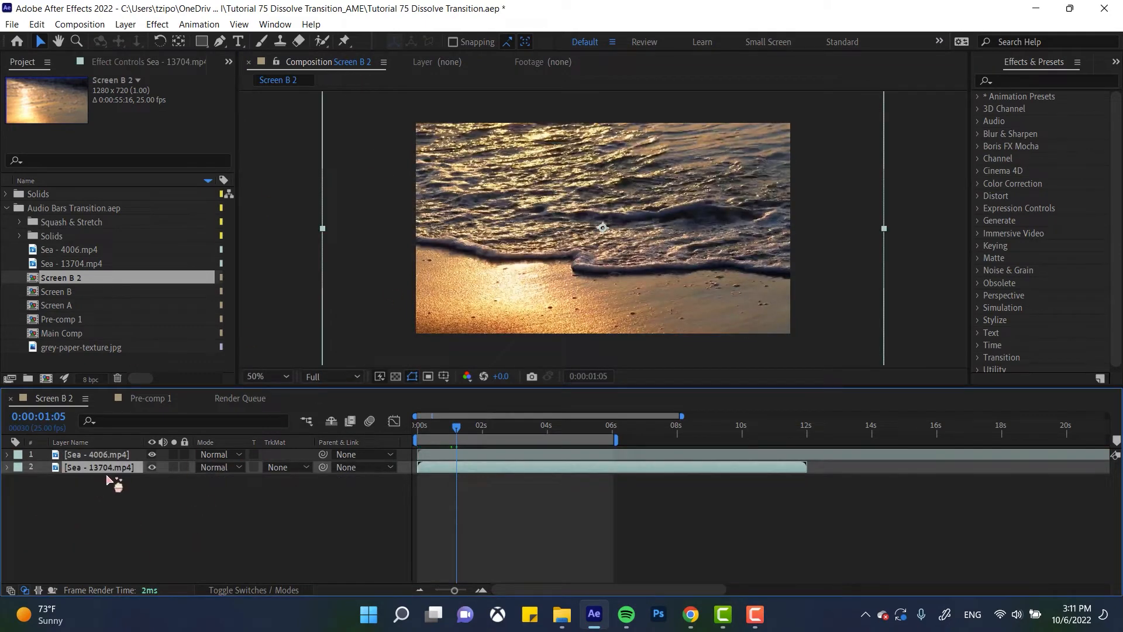
- Rename the lower sea clip layer Screen A and the upper one Screen B
double_click(100, 467)
text(Scree)
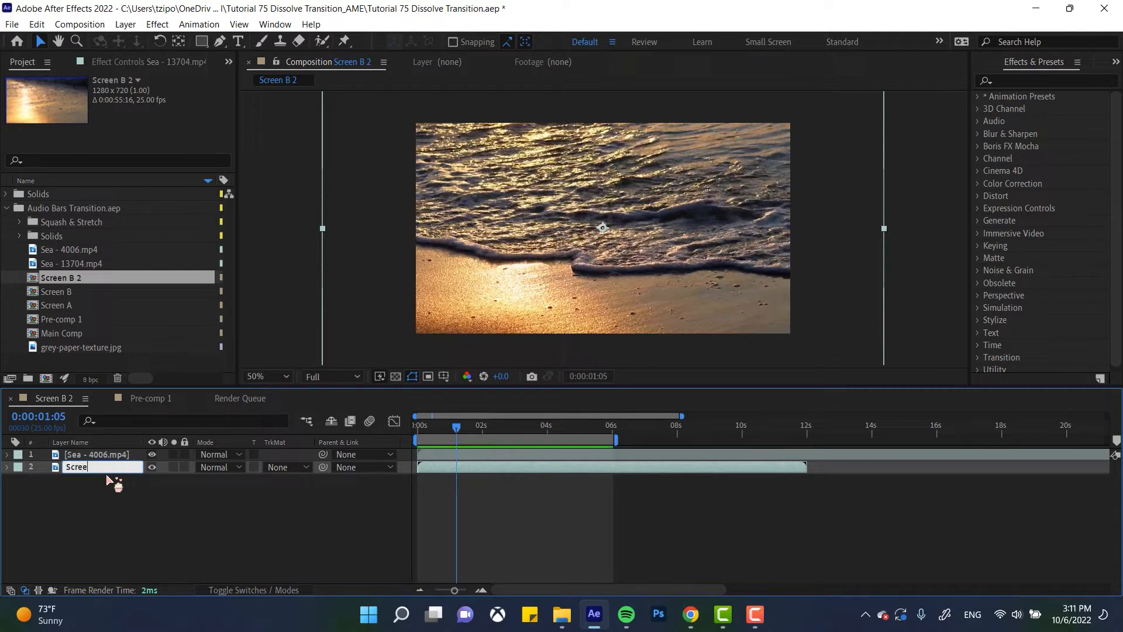
key(Return)
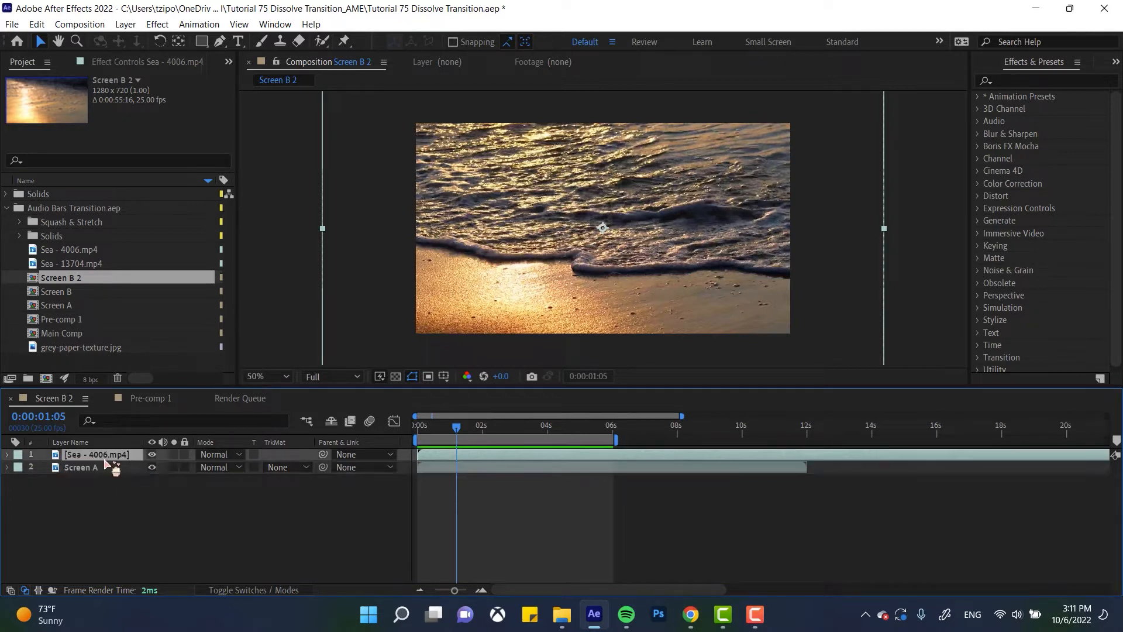
double_click(95, 454)
text(Screen B)
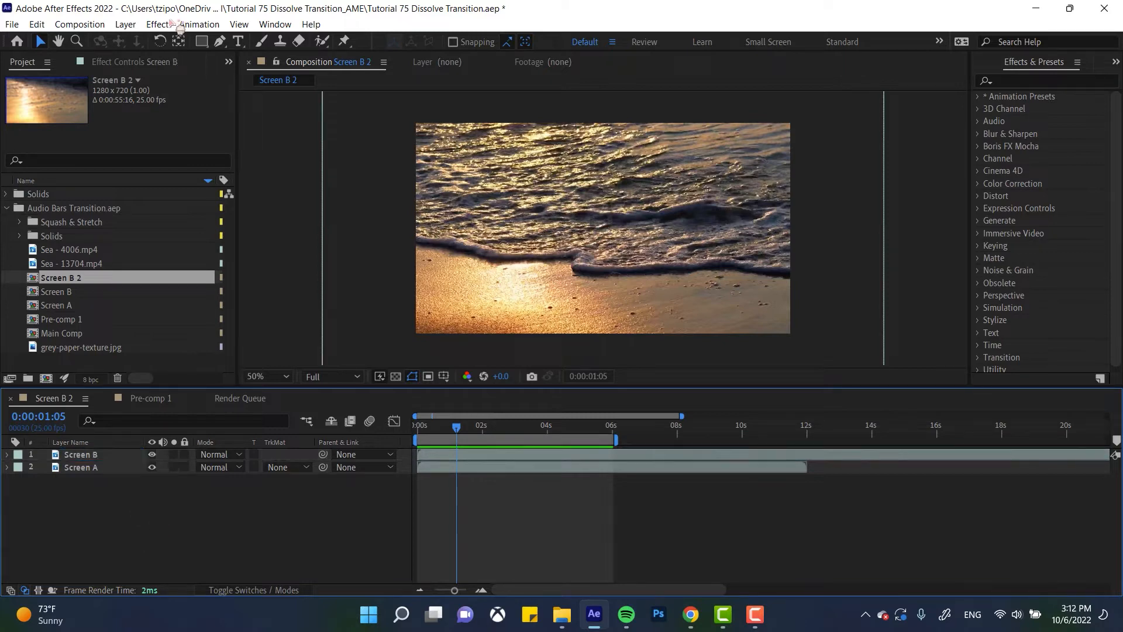
- Create a full-frame lavender solid named Dissolve Layer above Screen B
click(125, 24)
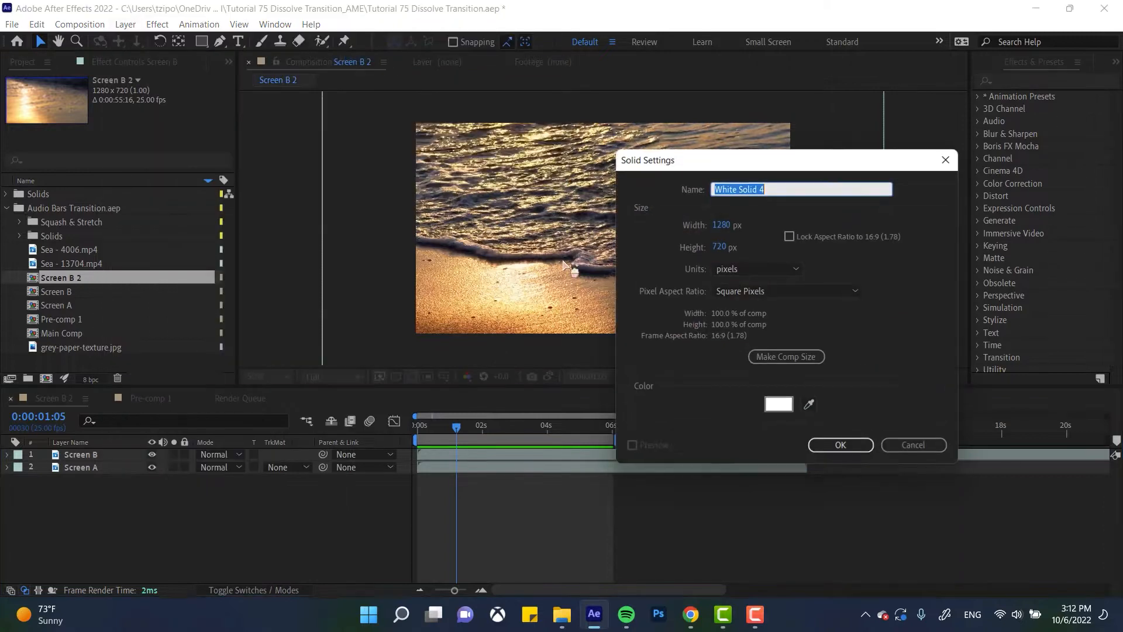
mouse_move(860, 351)
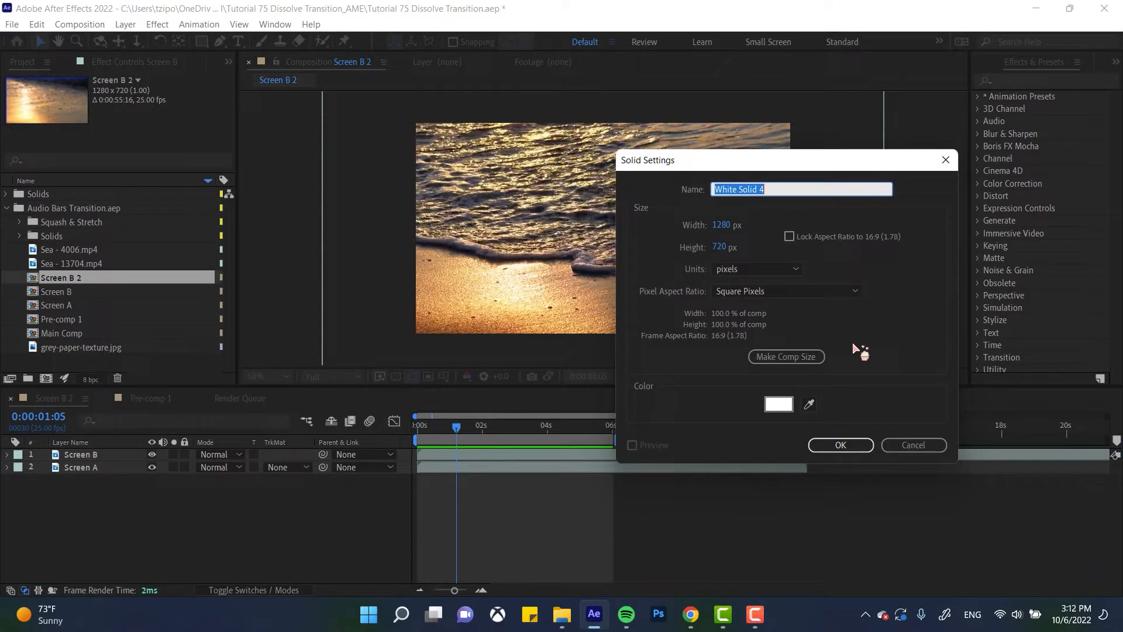
text(Dissolve Layer)
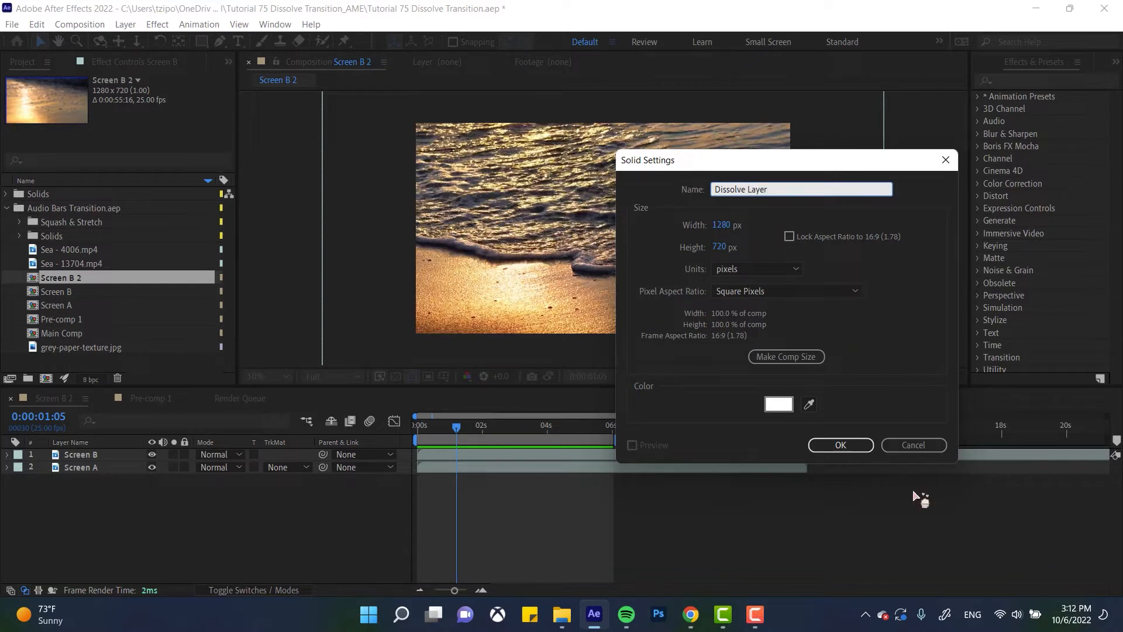
click(779, 404)
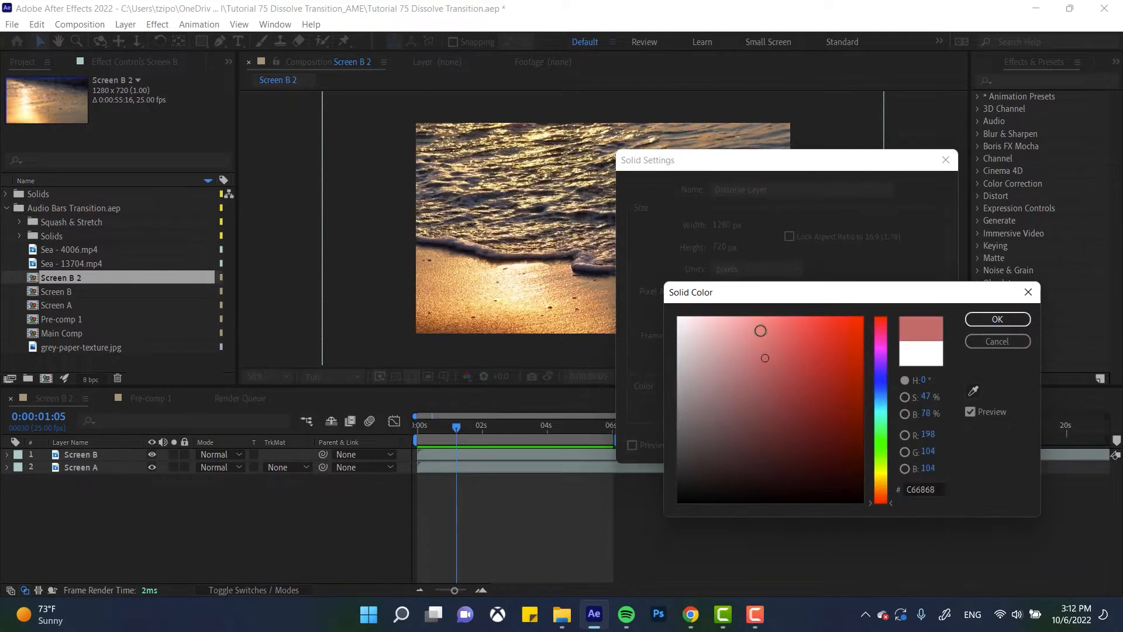
click(881, 373)
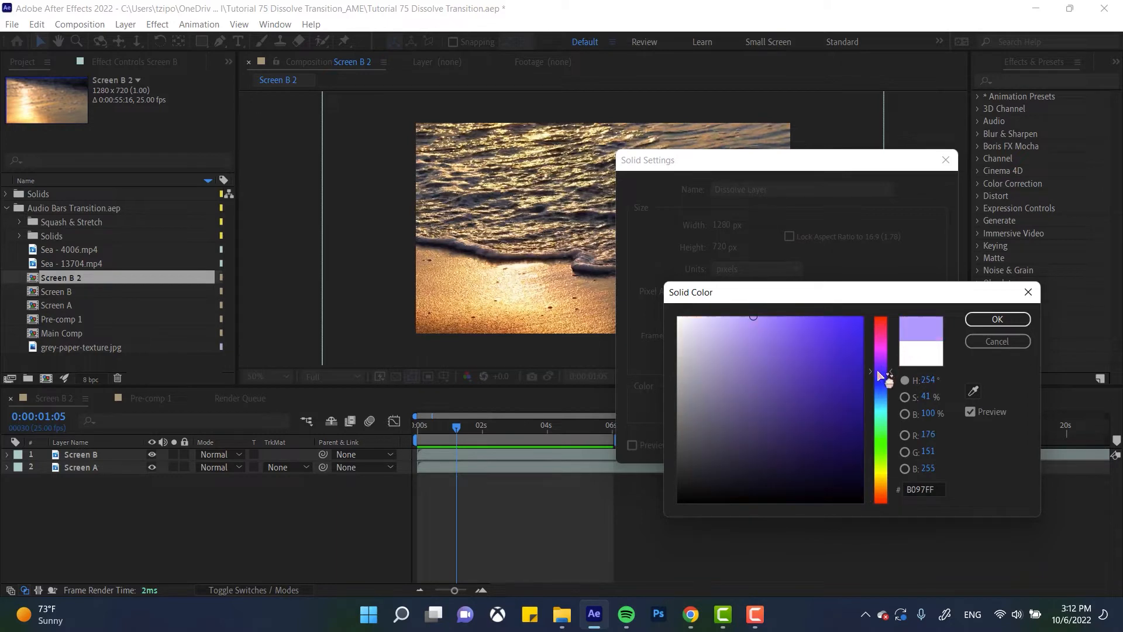
click(997, 319)
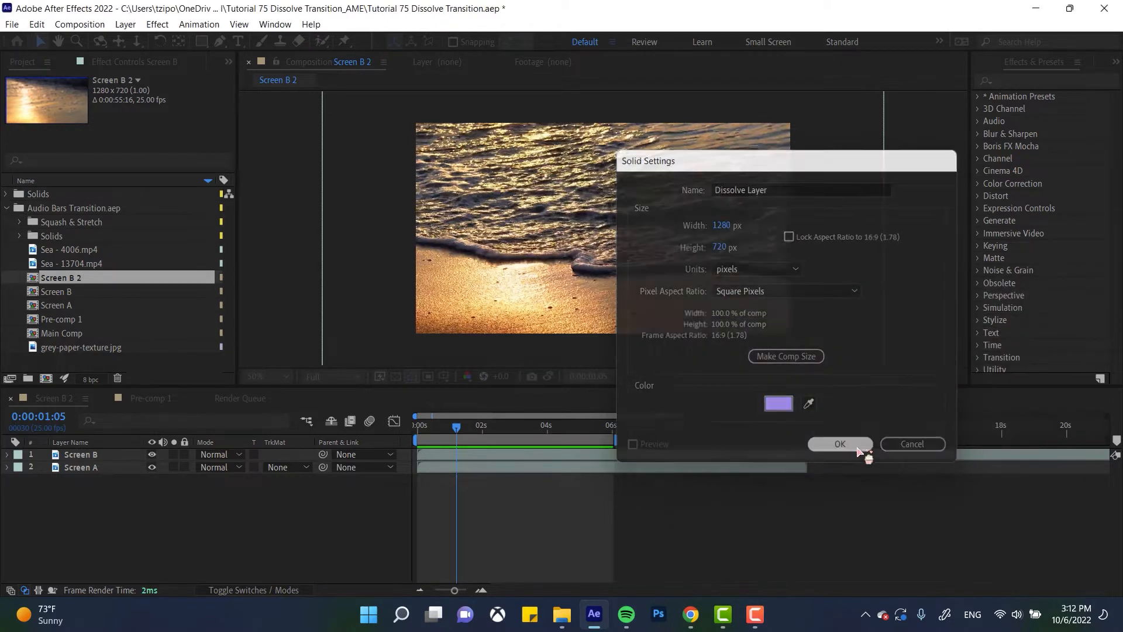
click(840, 444)
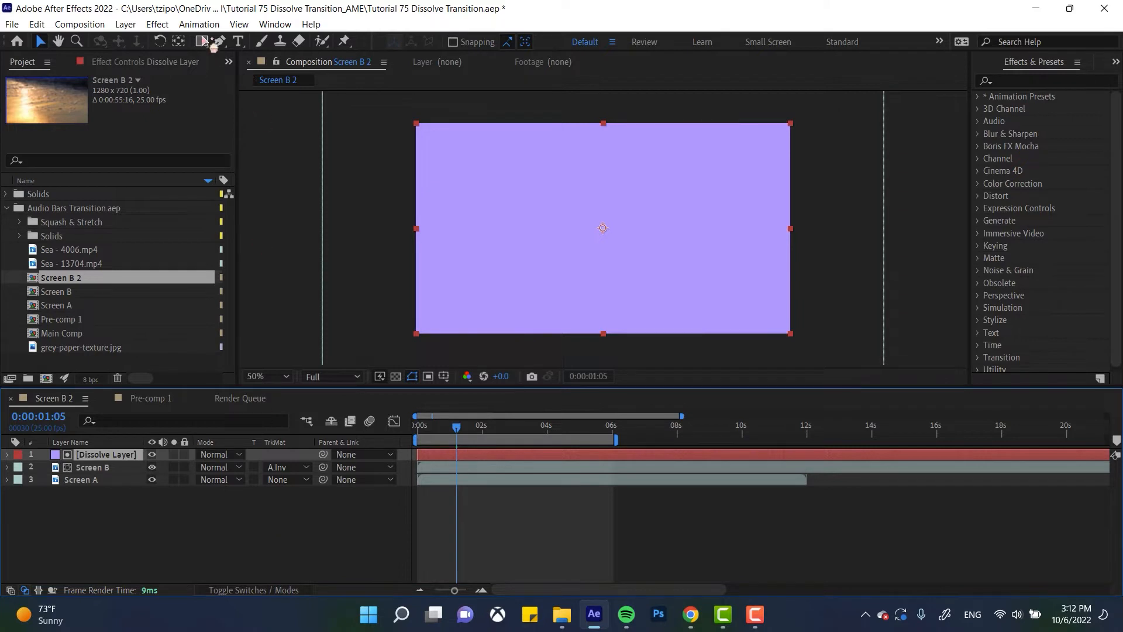
- Draw four differently sized elliptical masks on the Dissolve Layer and reveal Mask 1's properties
click(202, 41)
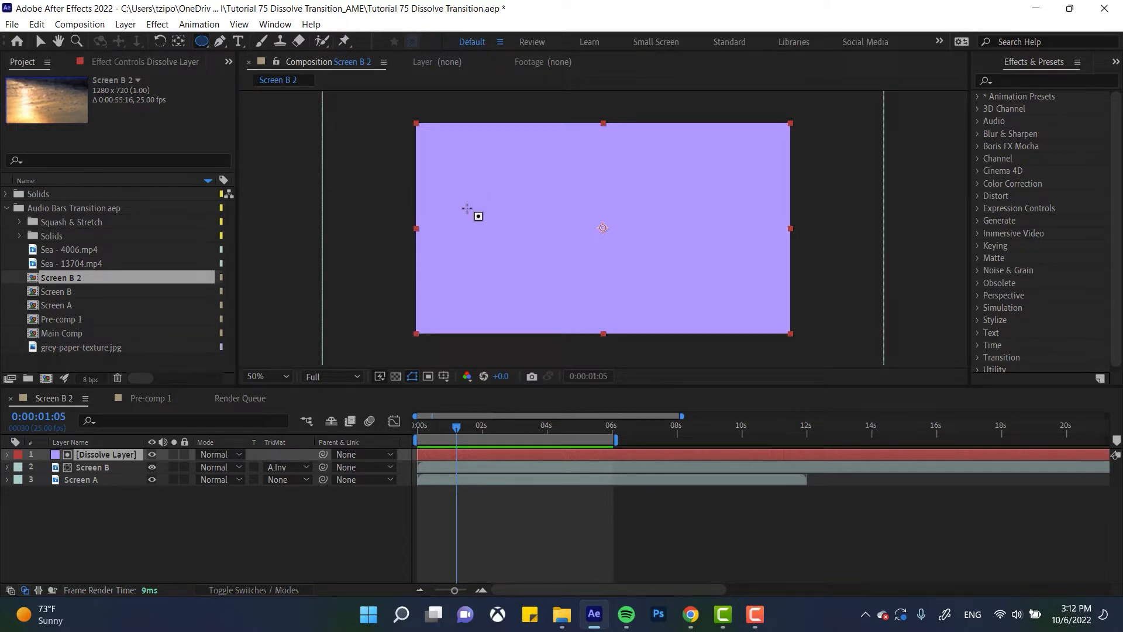
mouse_move(444, 198)
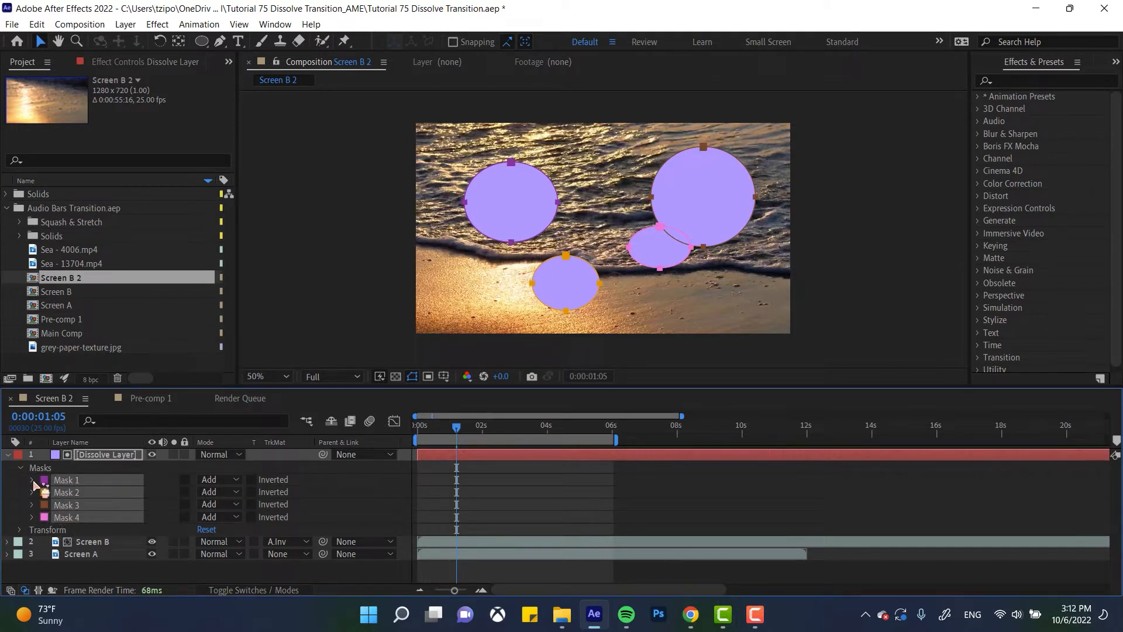
click(32, 480)
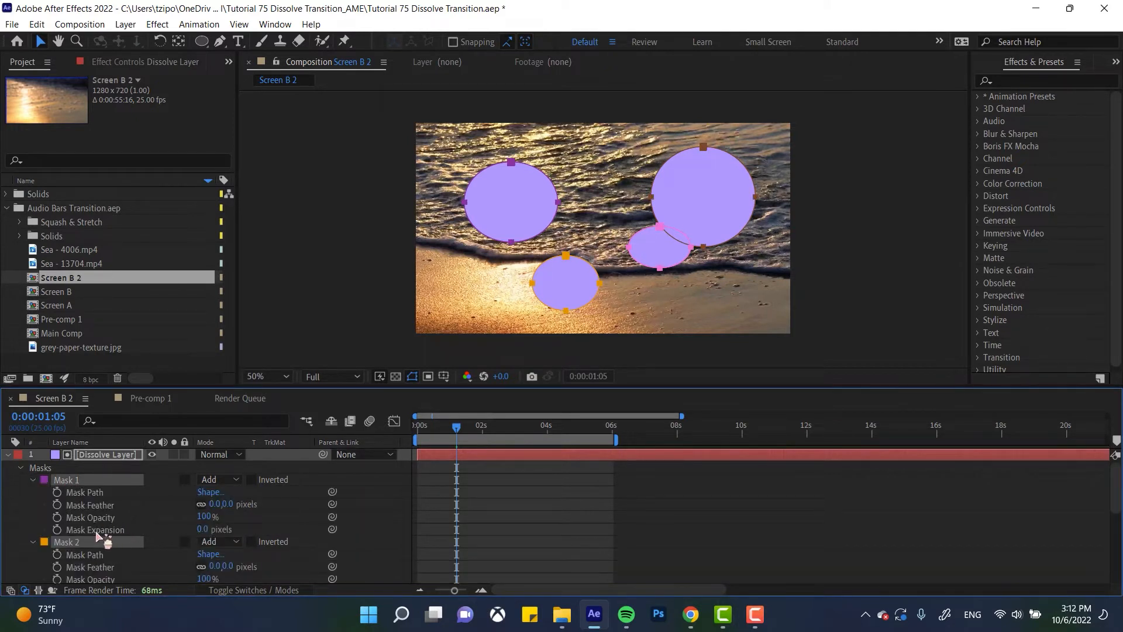
- Keyframe Mask Expansion on all four masks, reaching 430 pixels at about 2 seconds
click(183, 420)
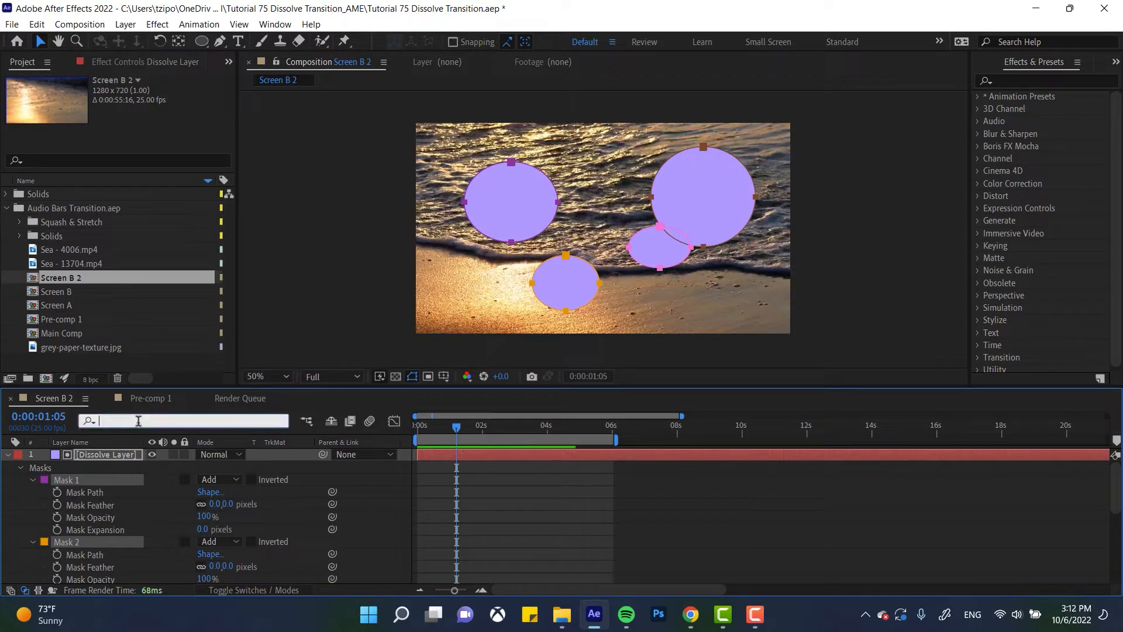
text(mask expa)
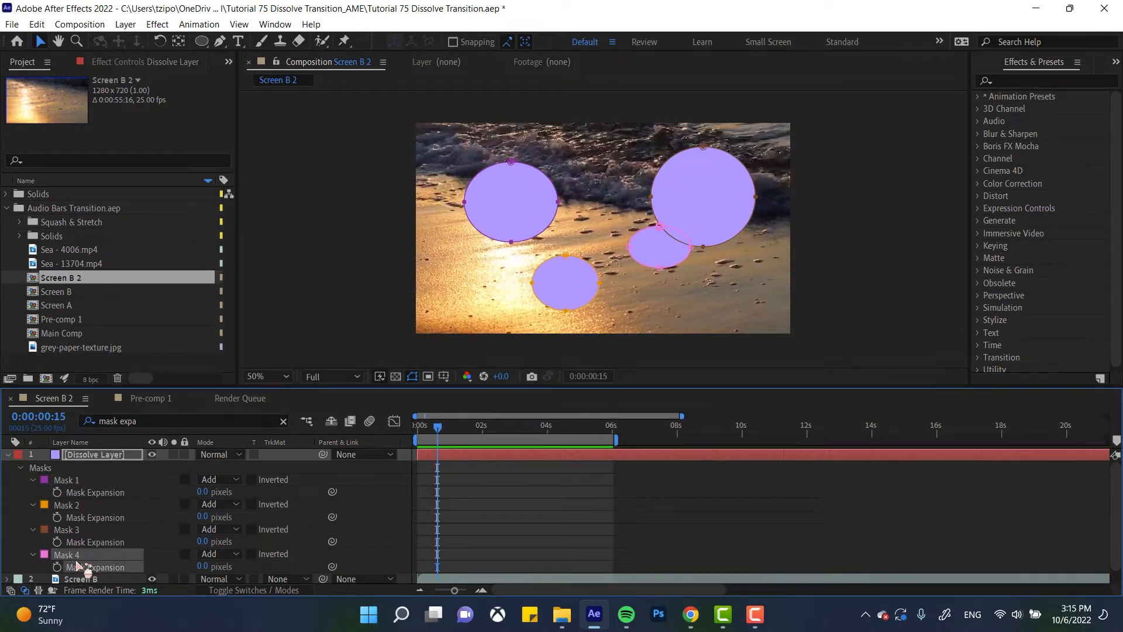
click(66, 480)
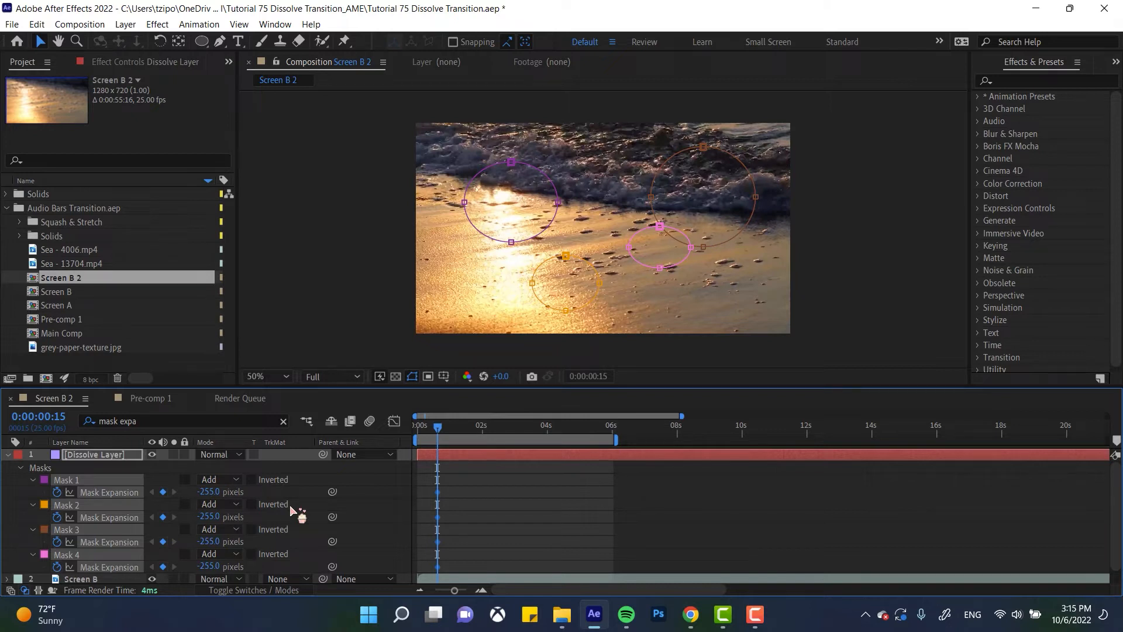
mouse_move(591, 462)
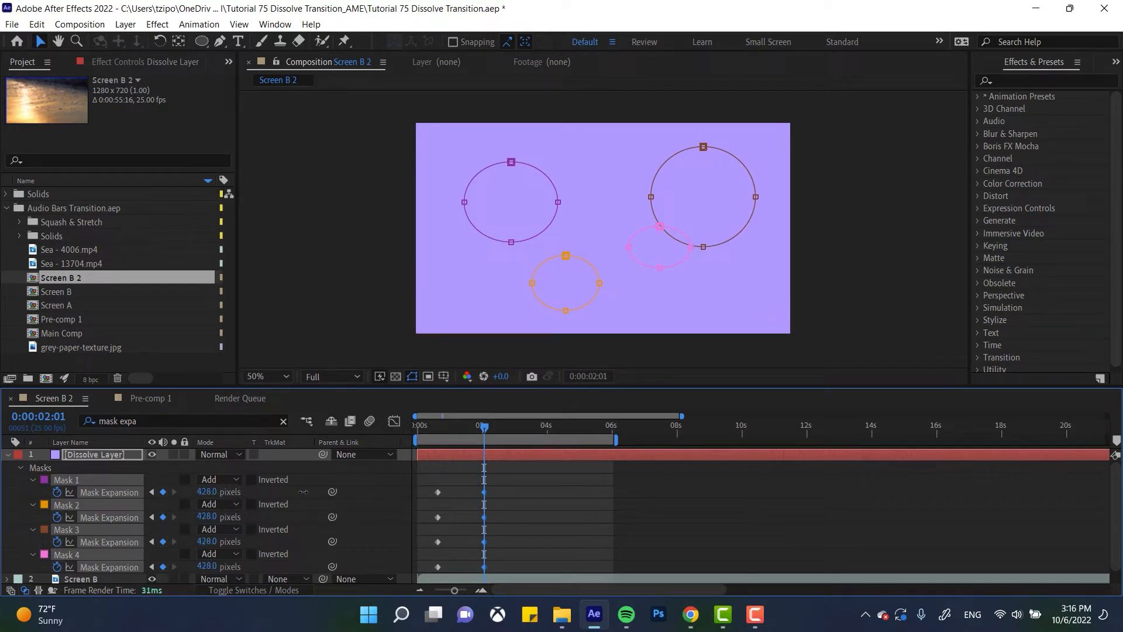
double_click(206, 491)
text(430)
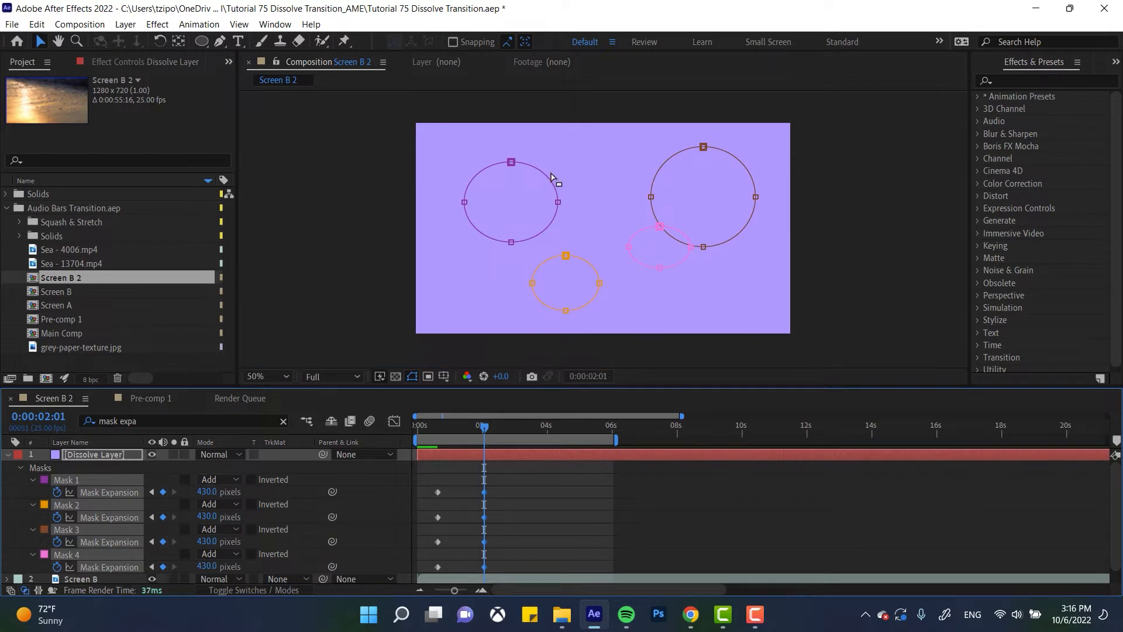
mouse_move(577, 250)
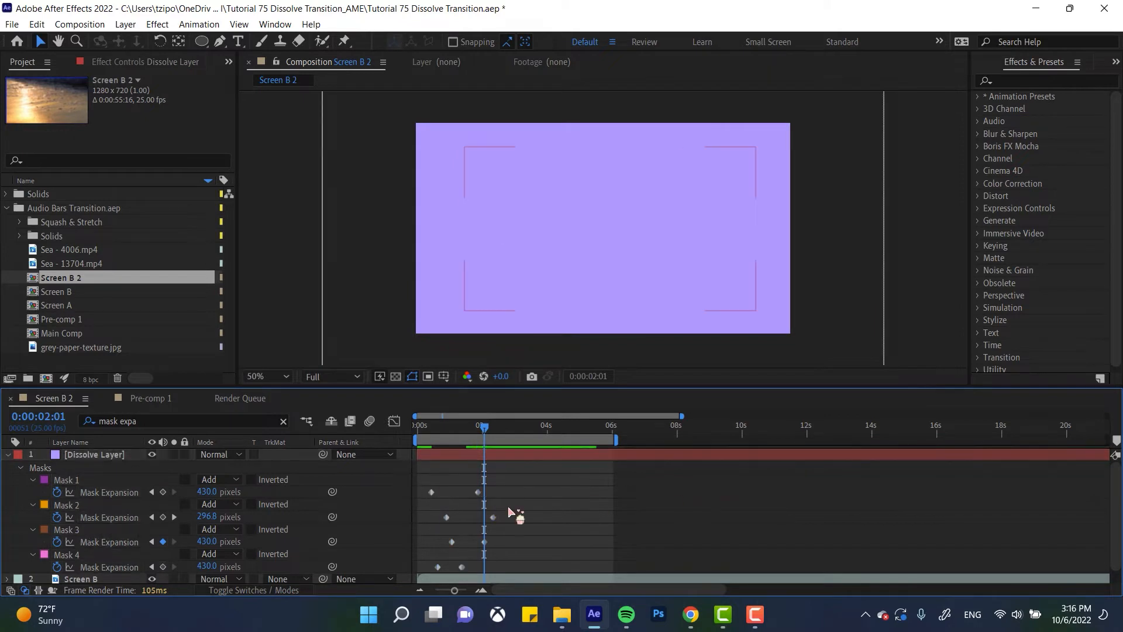
- Offset the four masks' expansion keyframes and apply Easy Ease In to them
click(93, 454)
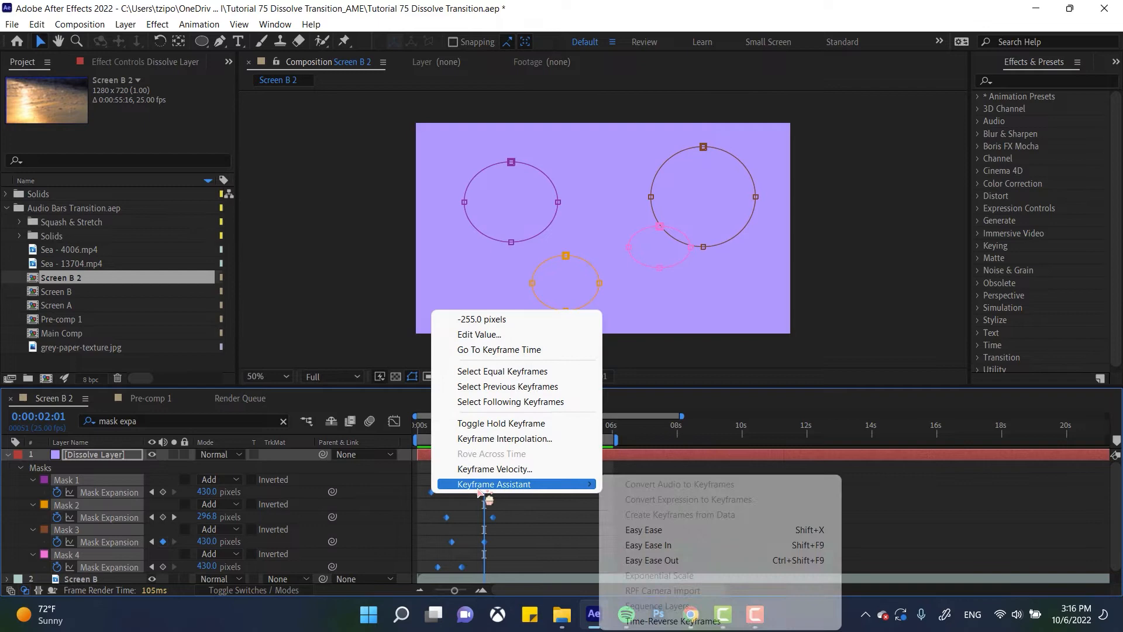
mouse_move(648, 545)
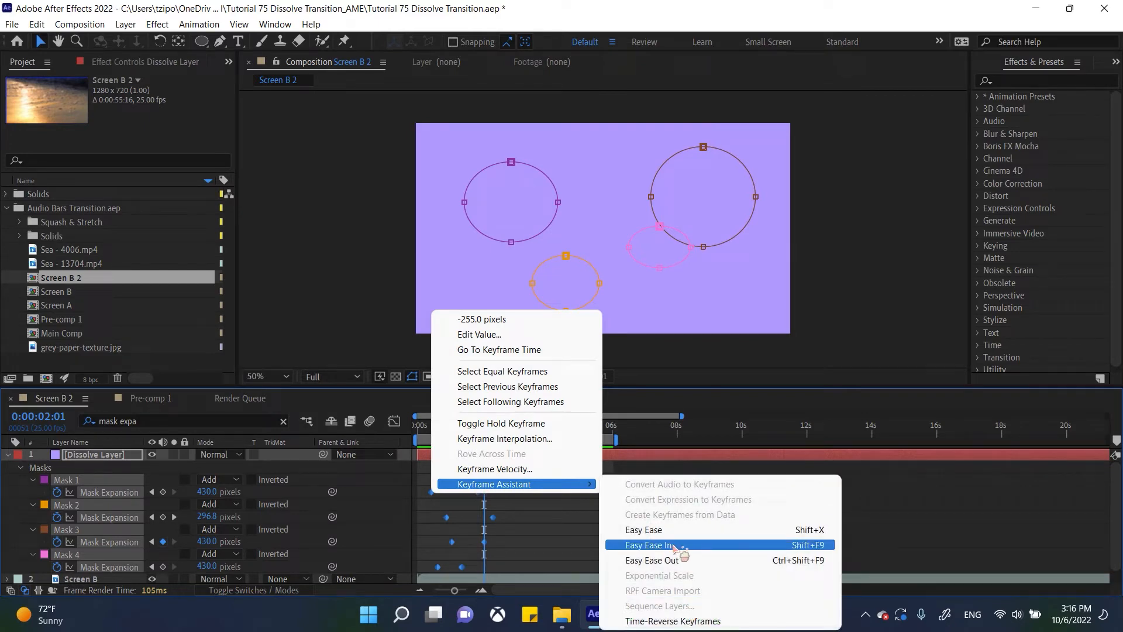
click(649, 545)
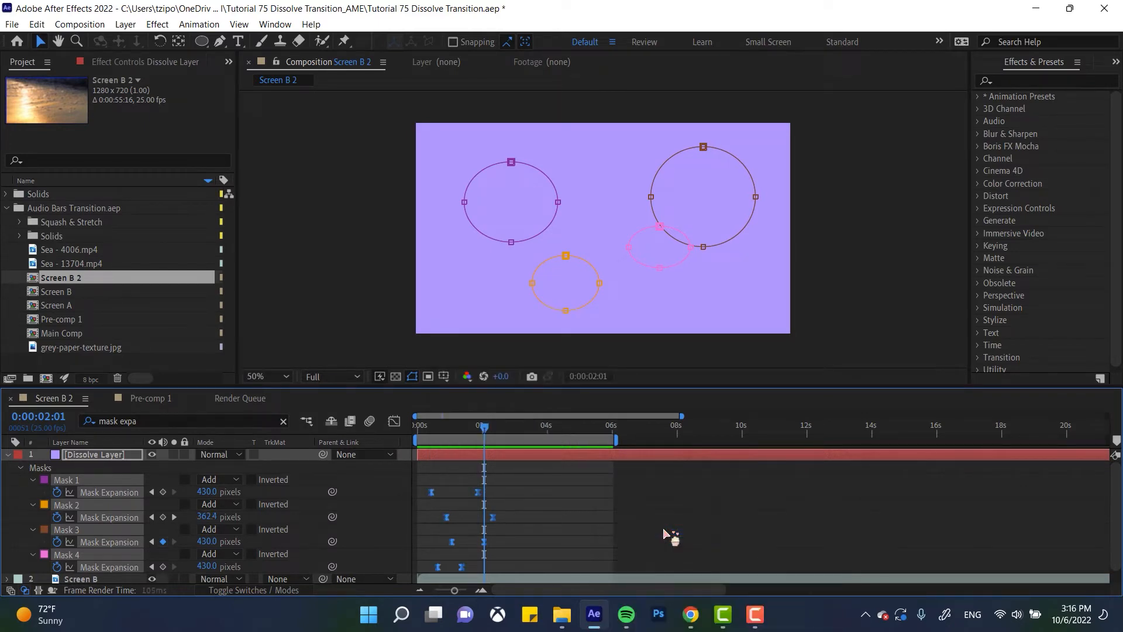
click(418, 424)
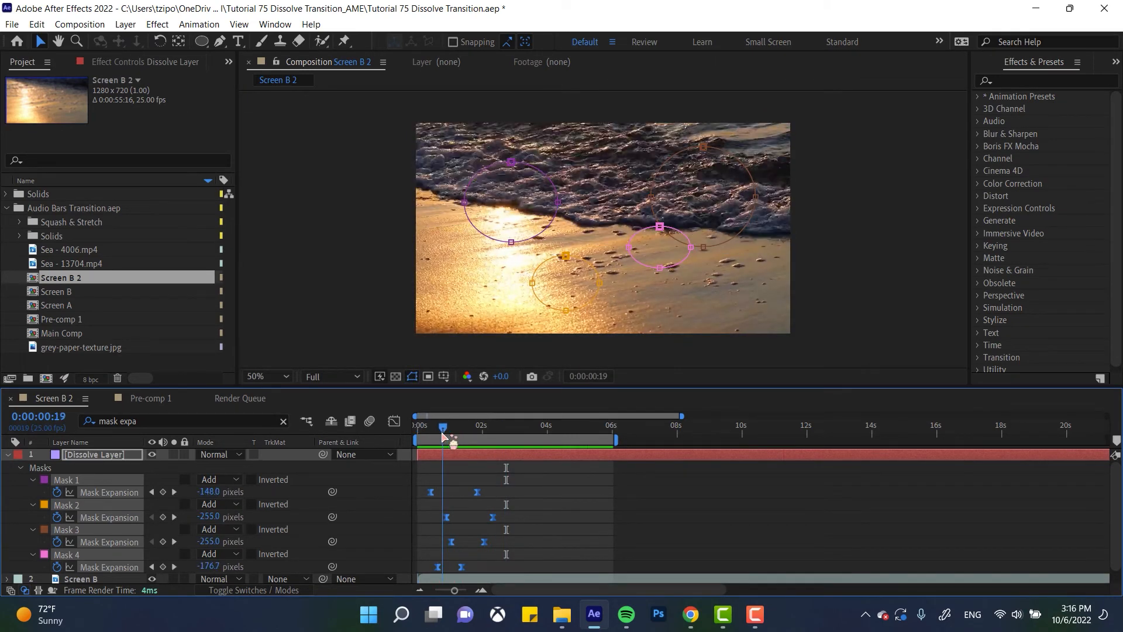
mouse_move(442, 436)
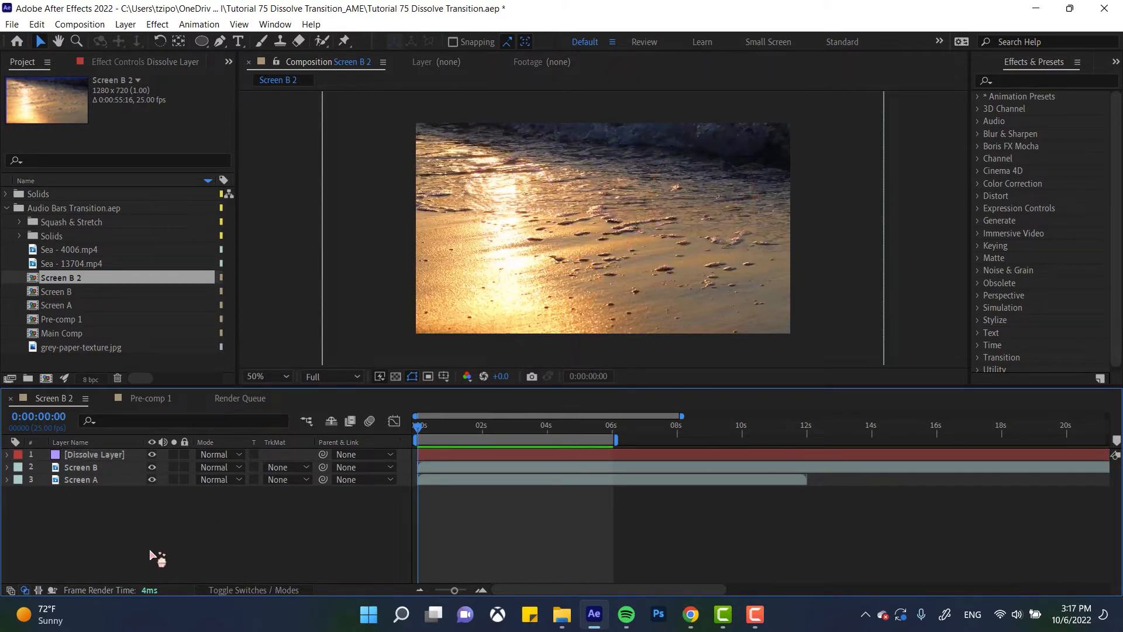
- Create a new adjustment layer at the top of the Screen B 2 comp
click(126, 24)
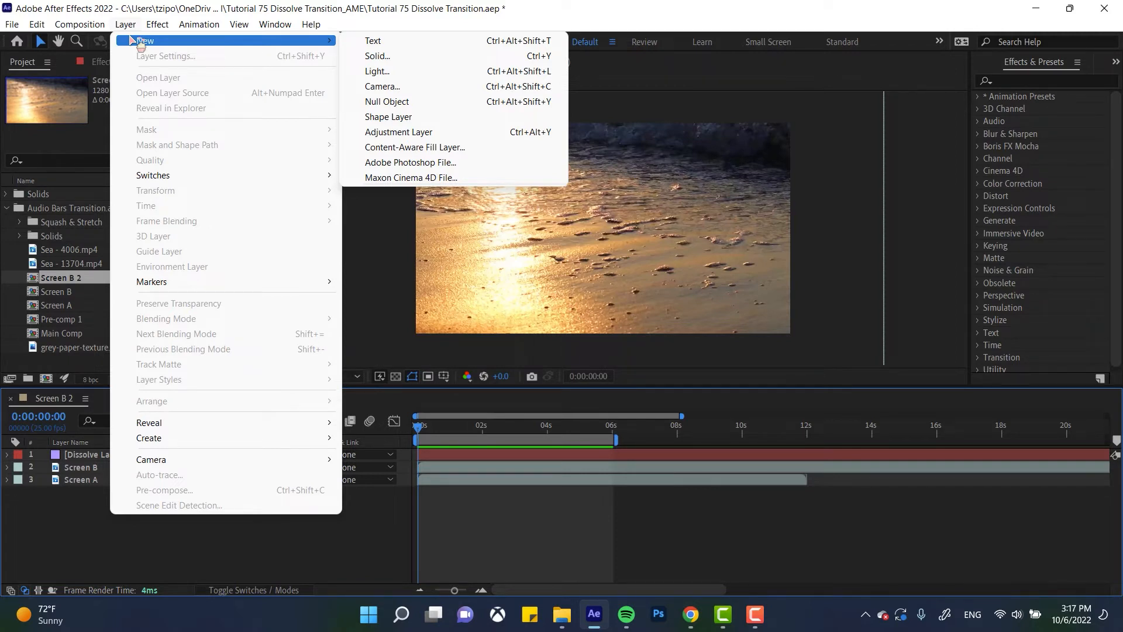
click(398, 133)
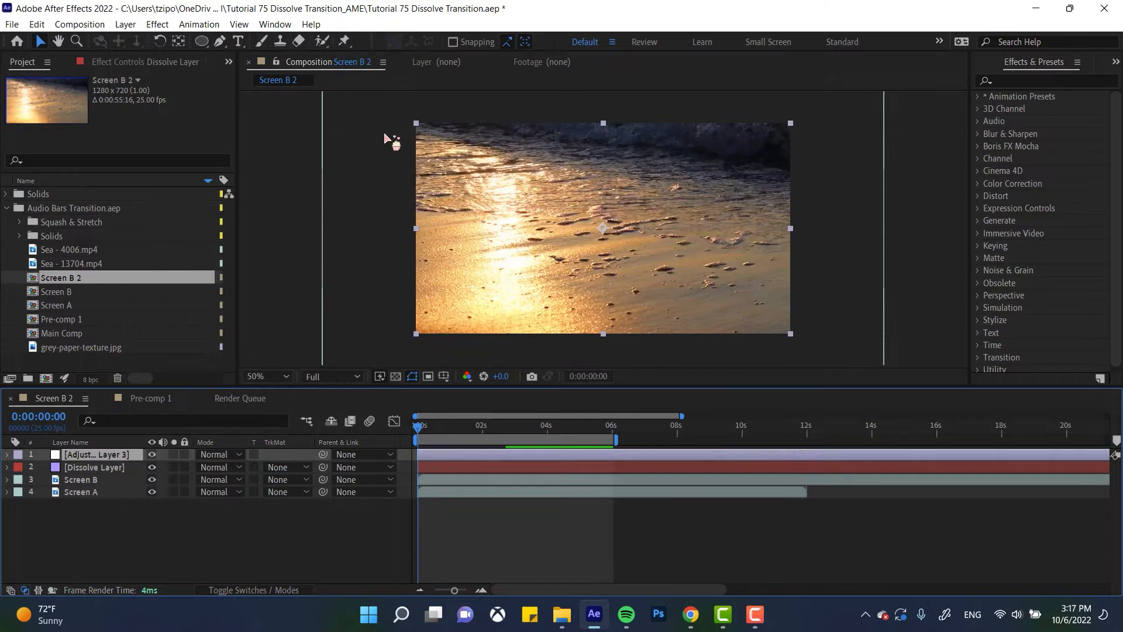
- Rename the adjustment layer to Metaball Effect
click(97, 454)
text(Metaball Effect)
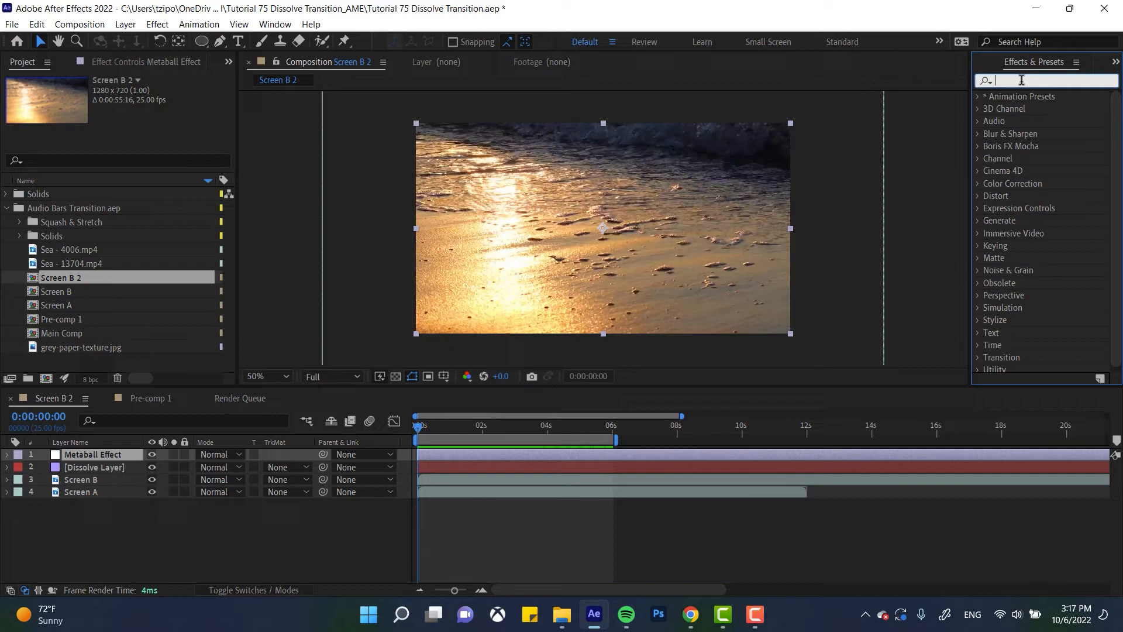
text(simple)
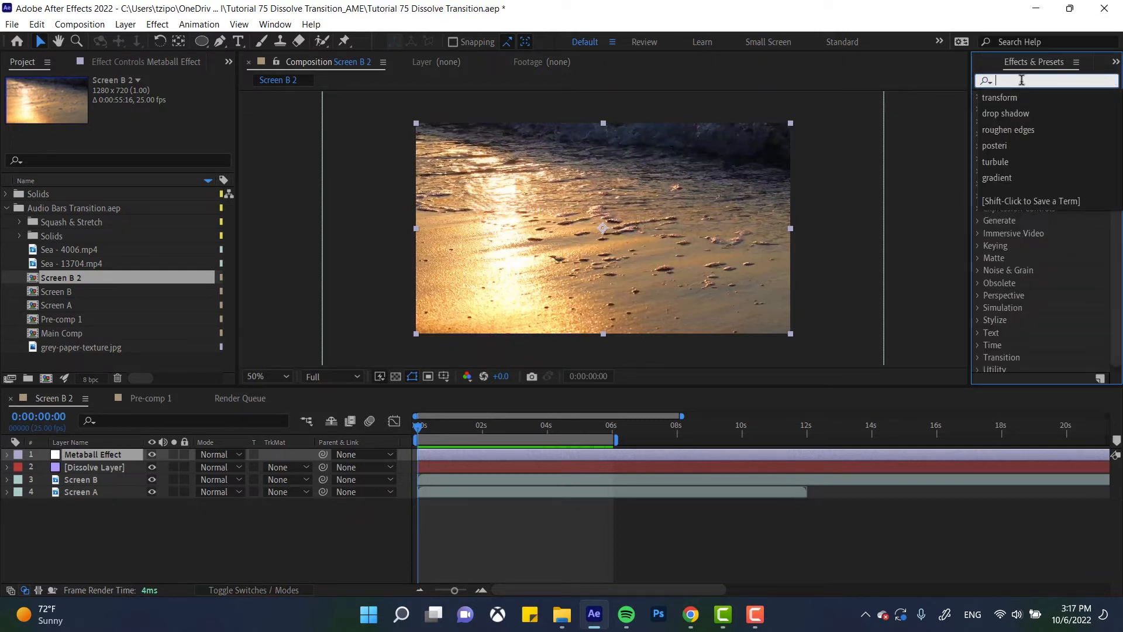
- Apply Gaussian Blur (Legacy), Simple Choker and Roughen Edges to the Metaball Effect layer
text(gaussian)
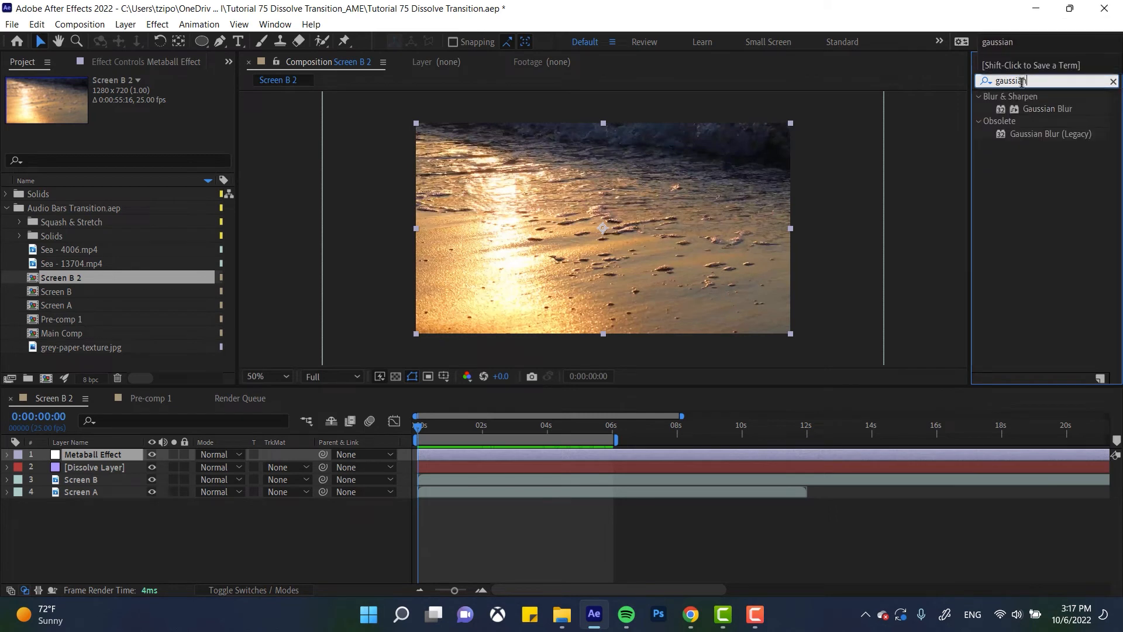
mouse_move(1041, 137)
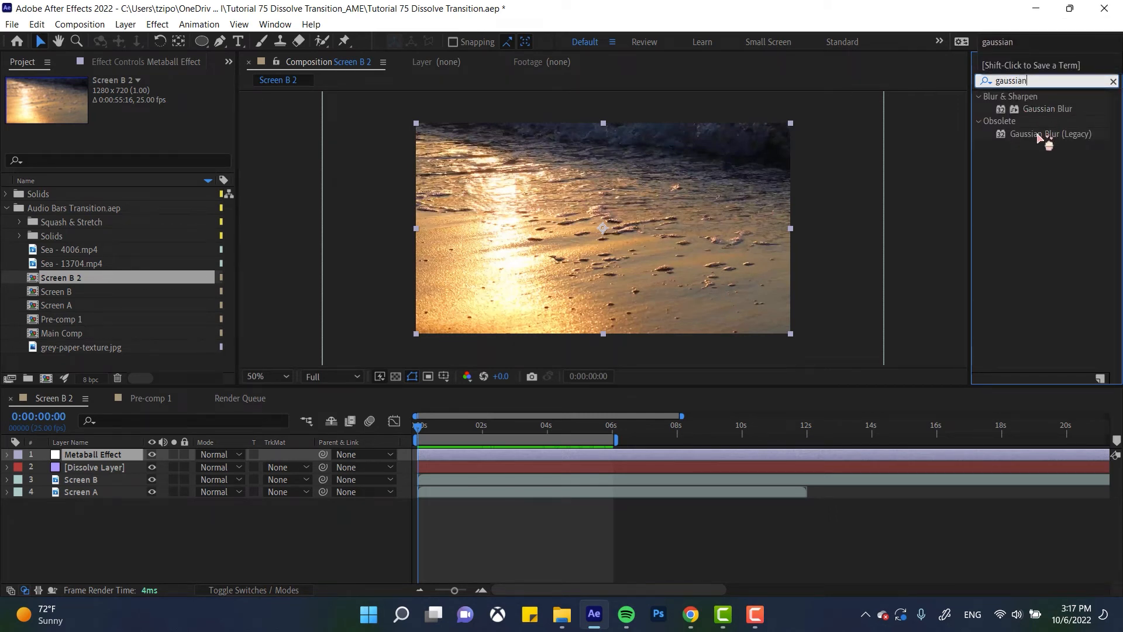
double_click(1051, 134)
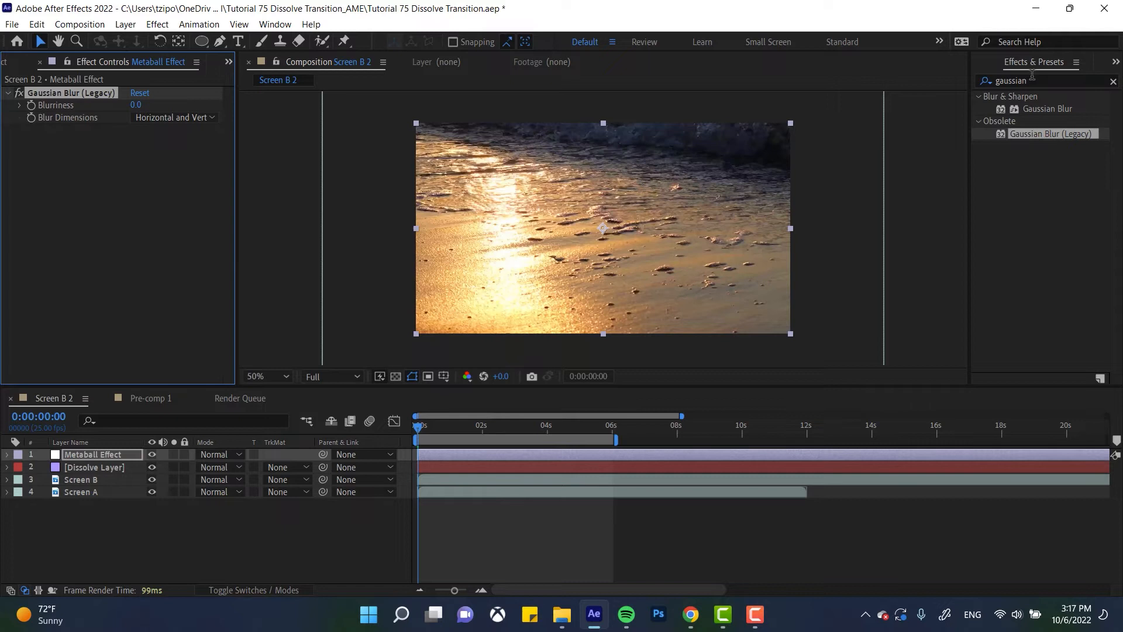
text(simple choker)
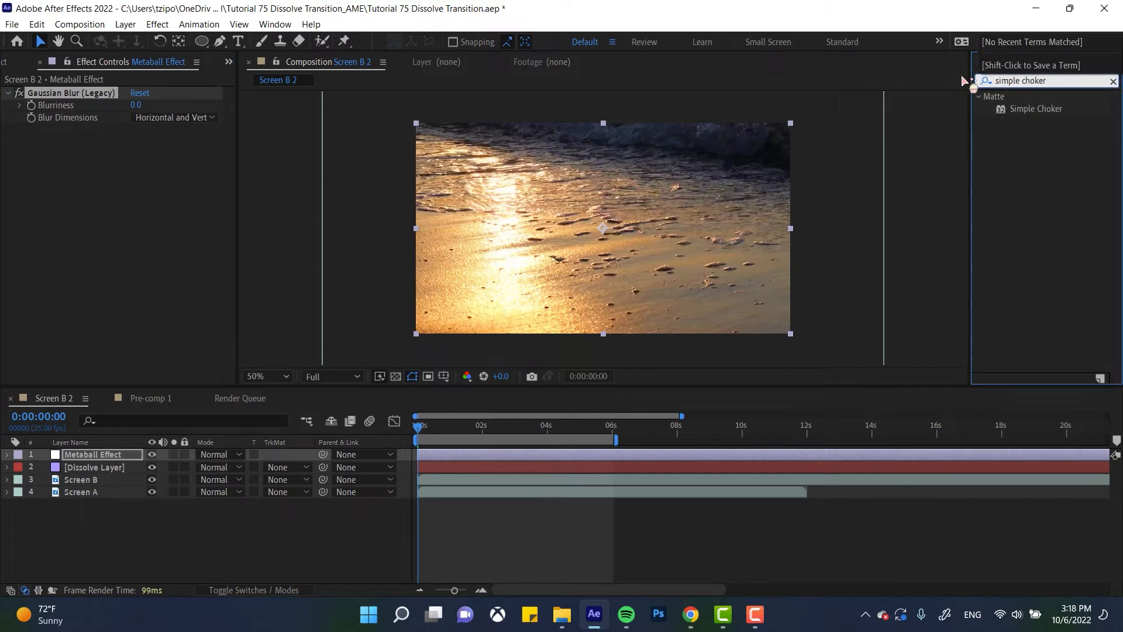
double_click(1037, 108)
text(roughen edges)
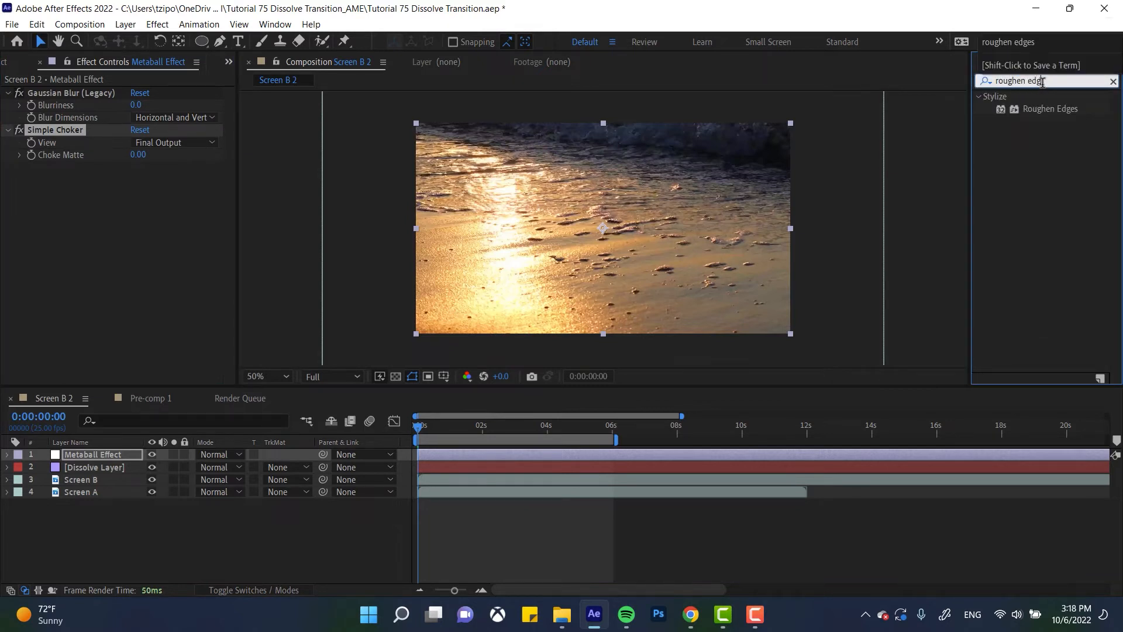
double_click(1051, 108)
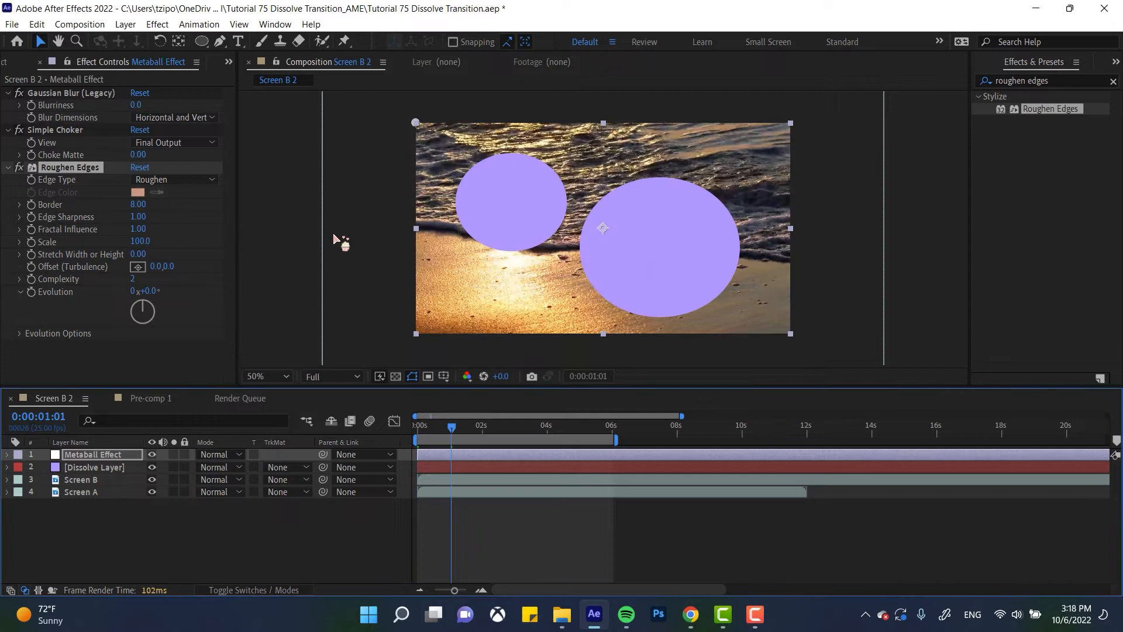
mouse_move(487, 225)
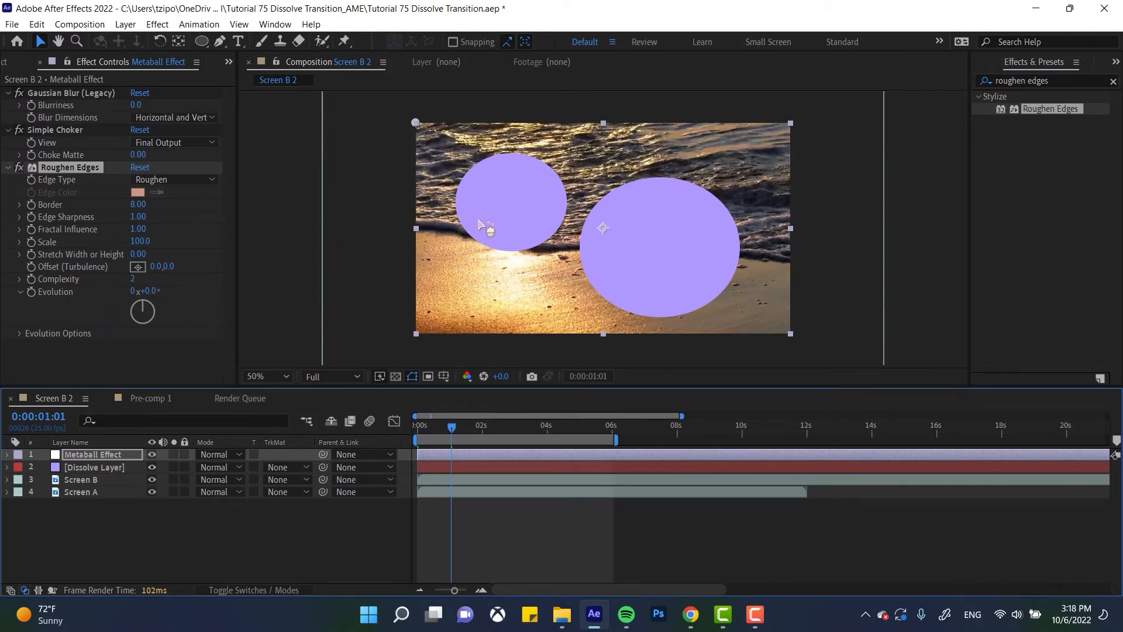
mouse_move(165, 111)
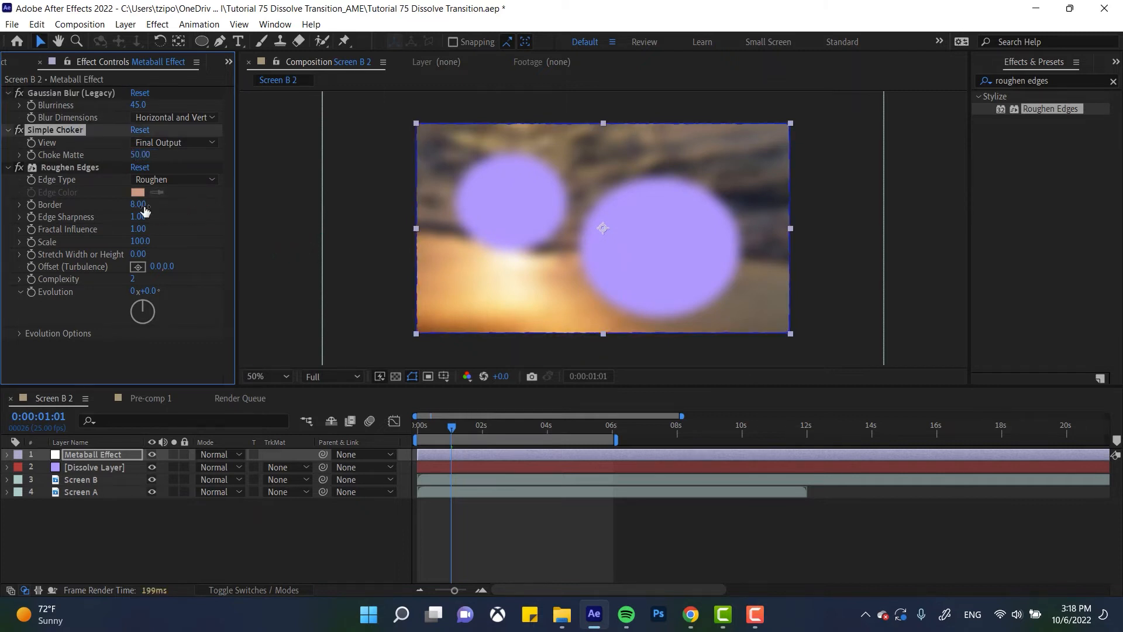
- Set Blurriness 45, Choke Matte 50 and Roughen Edges border 0.20 on the Metaball Effect layer
drag(140, 204, 125, 204)
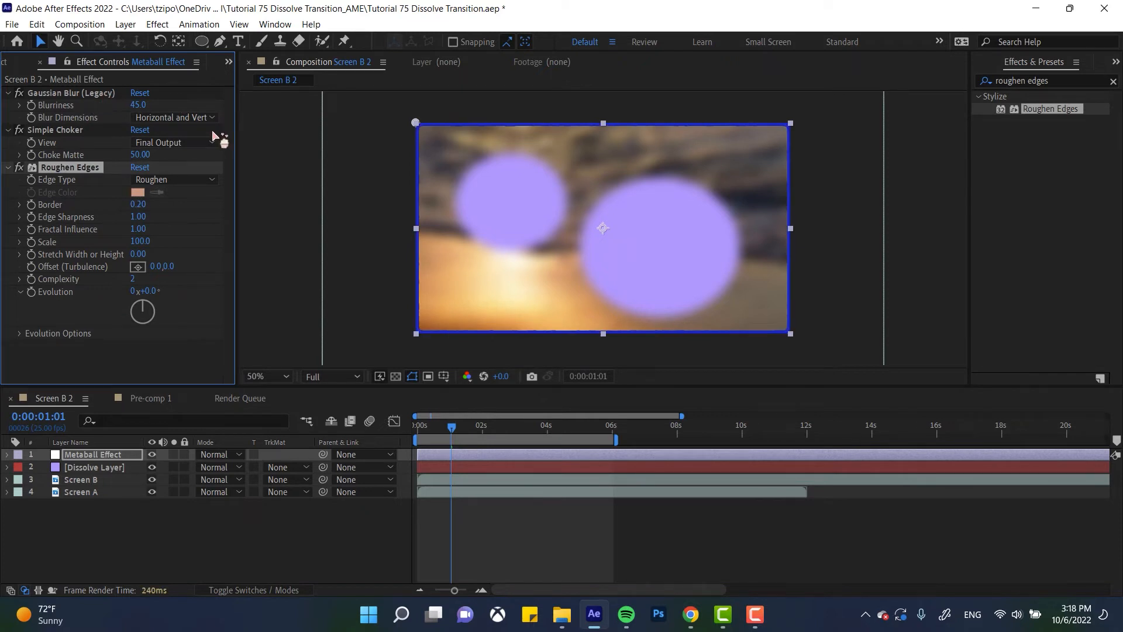
mouse_move(85, 136)
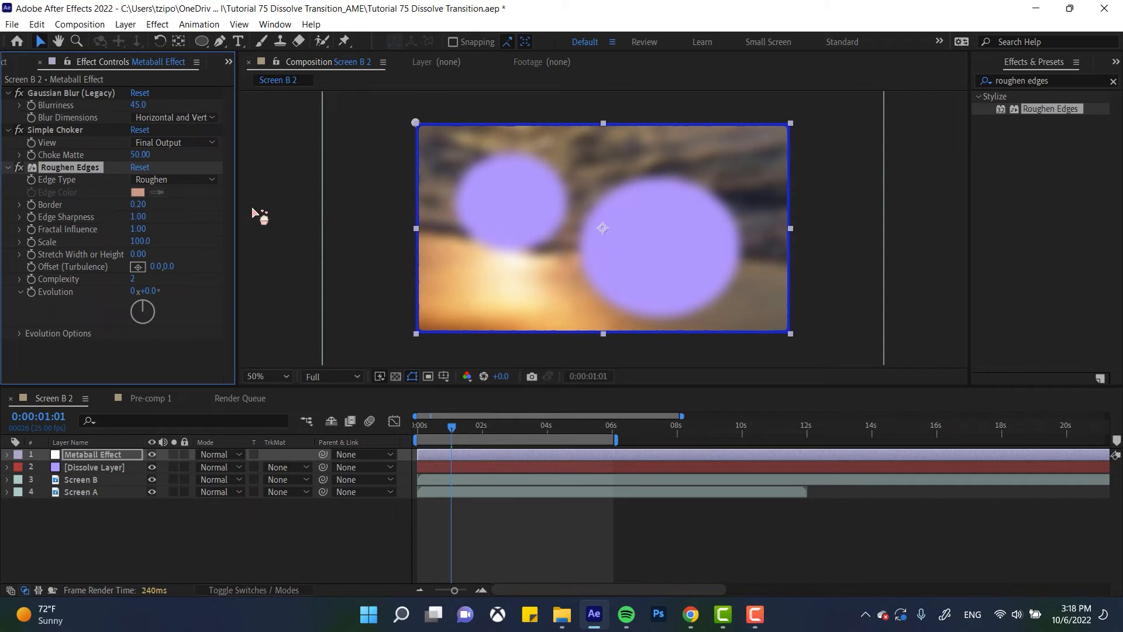
mouse_move(462, 430)
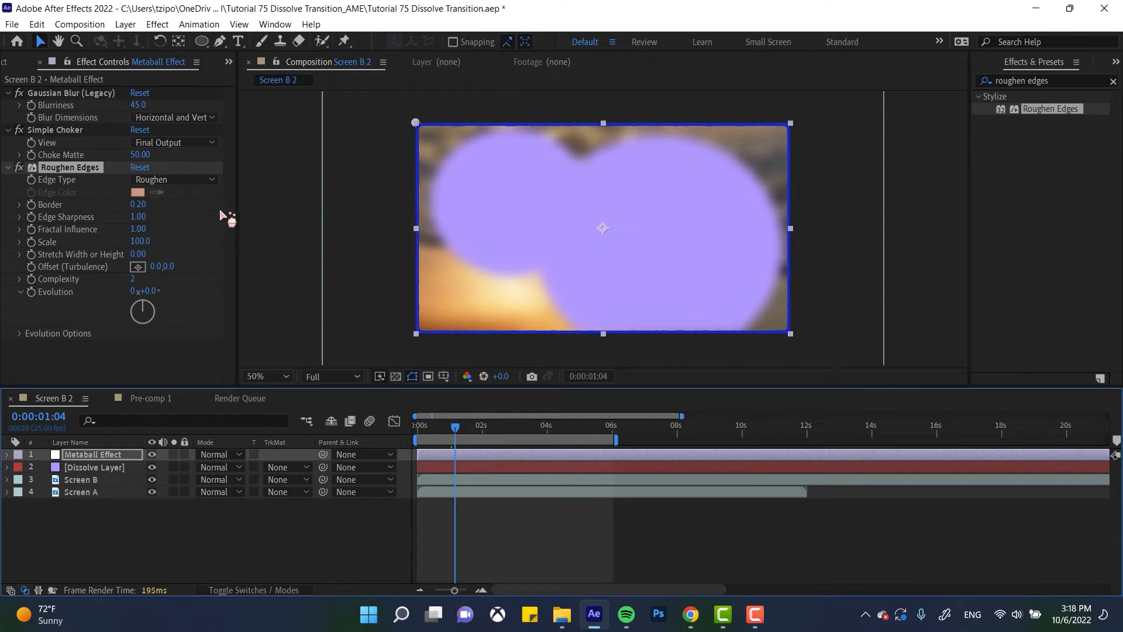
mouse_move(222, 204)
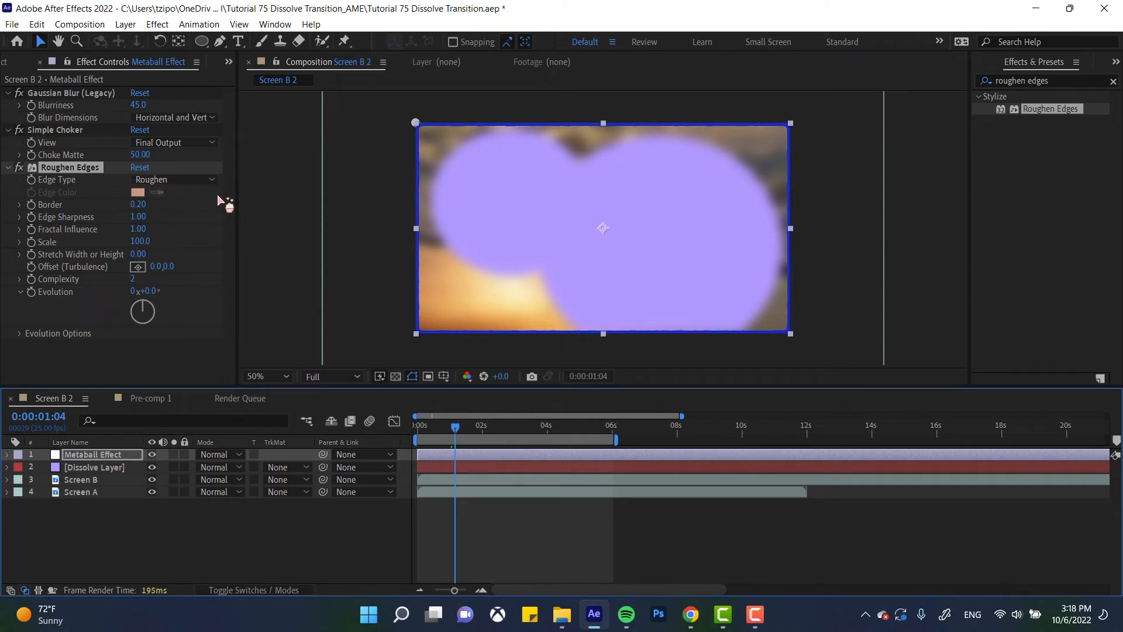
mouse_move(254, 215)
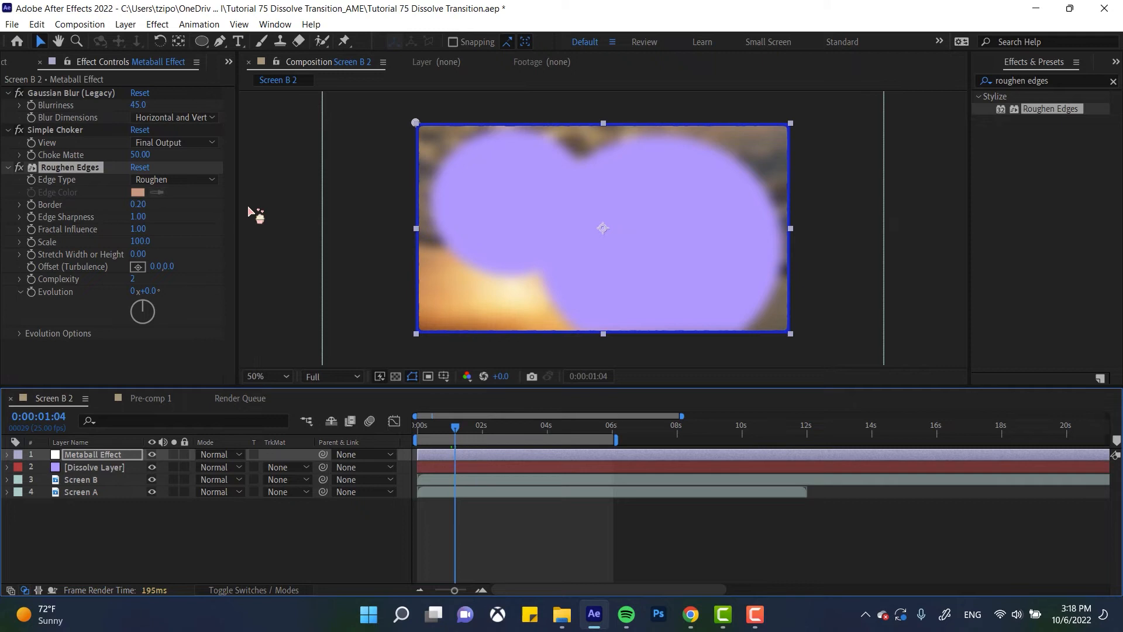
mouse_move(126, 499)
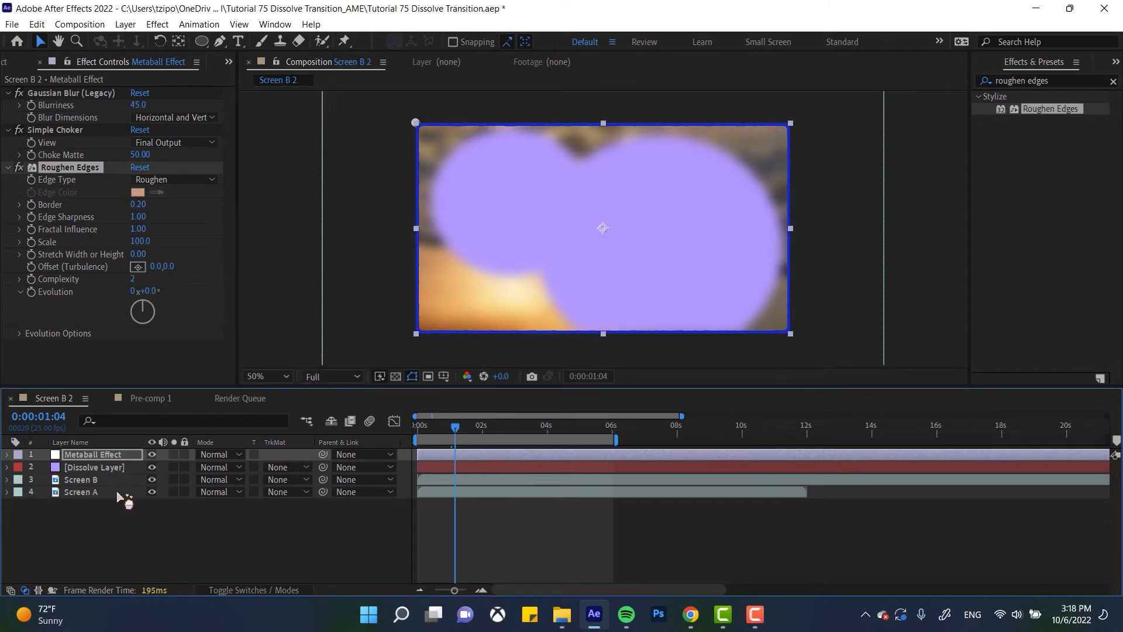
- Precompose Metaball Effect and Dissolve Layer into a new comp named 'Dissolve Transition'
click(93, 466)
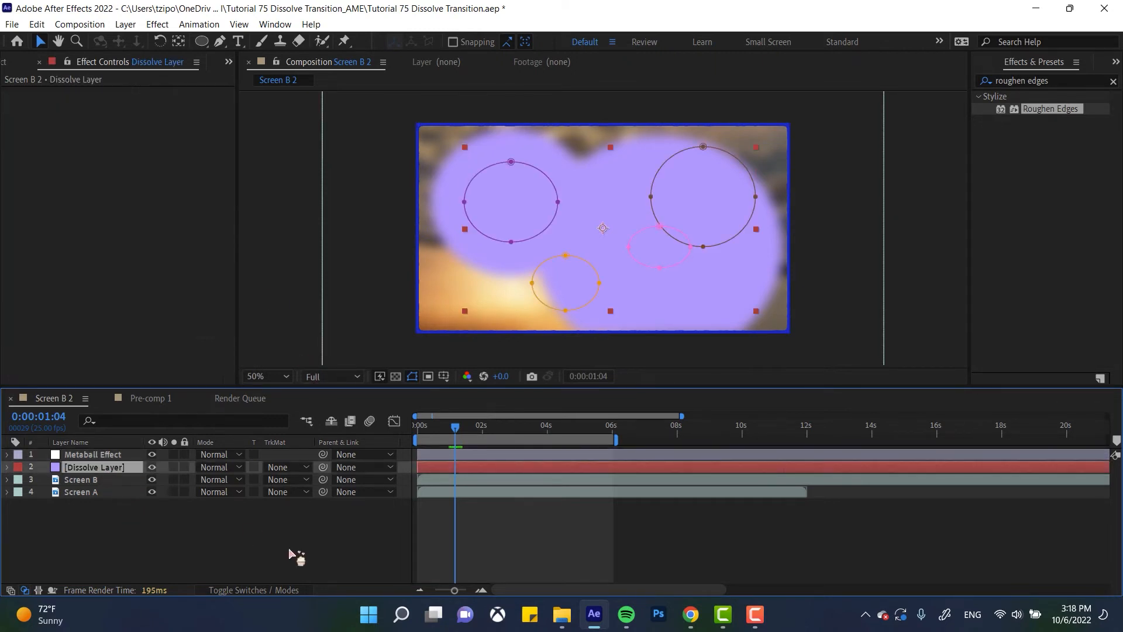
click(93, 454)
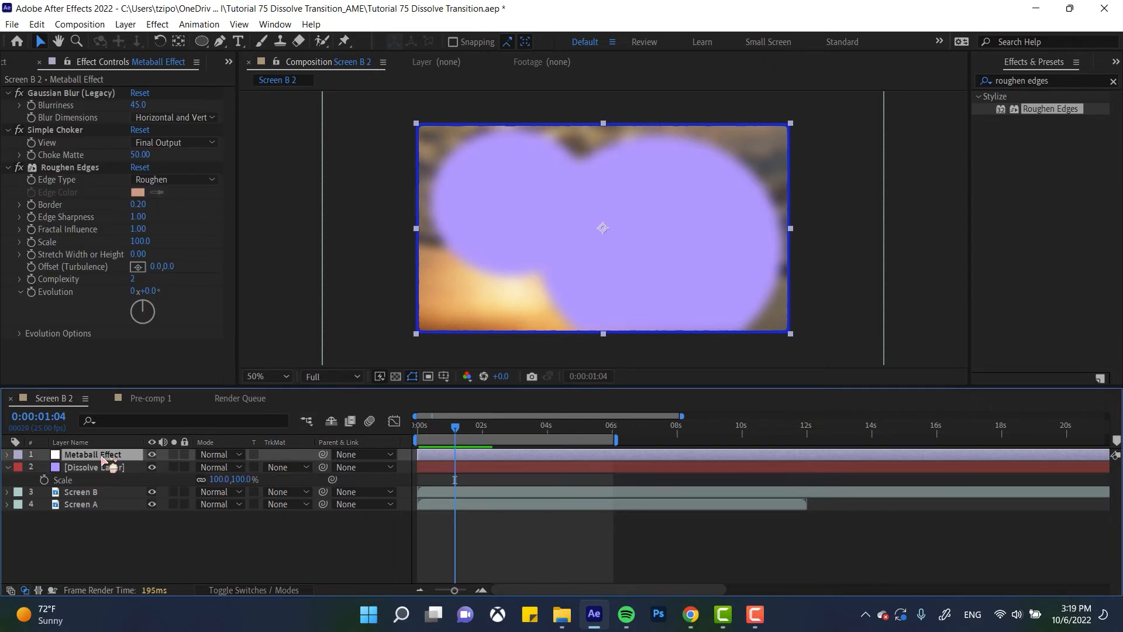
click(94, 467)
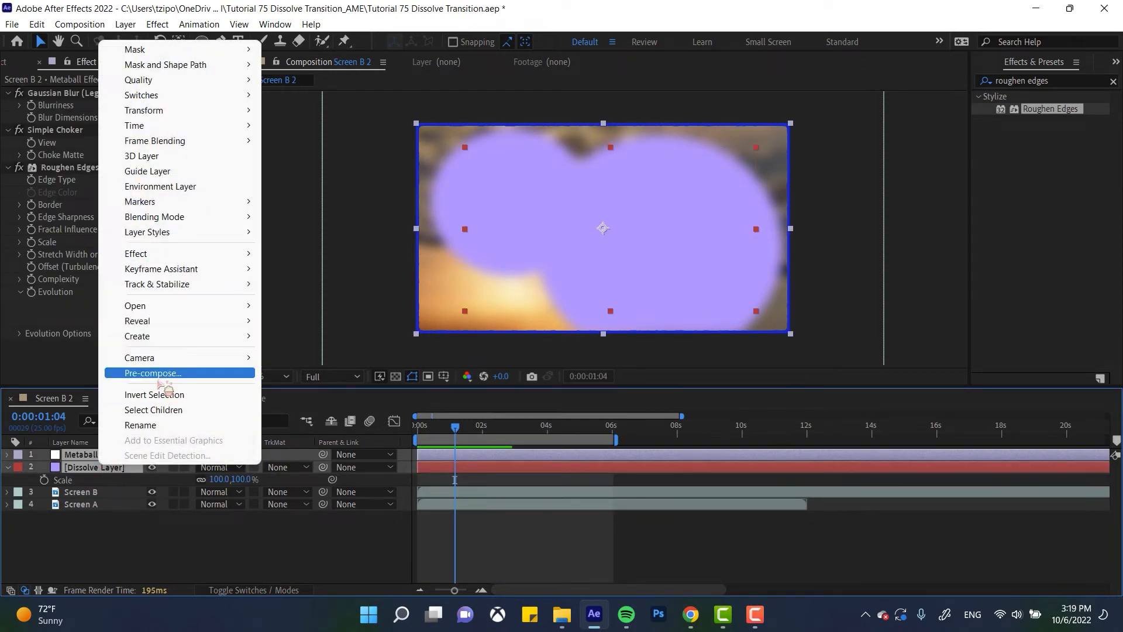
click(153, 372)
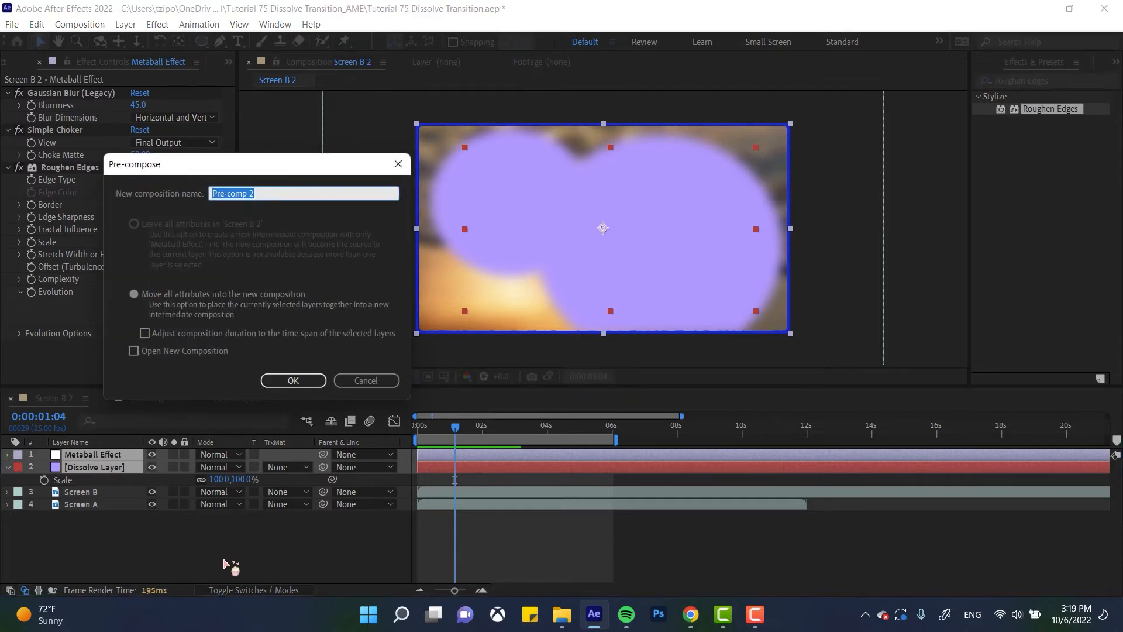
text(Disso)
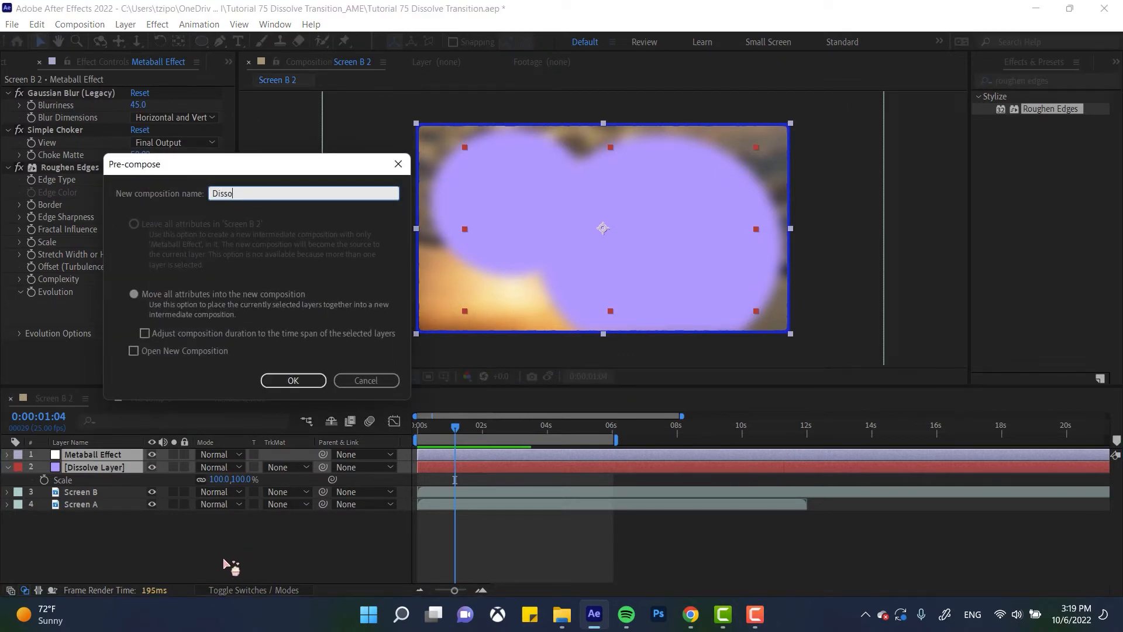
text(lve Trans)
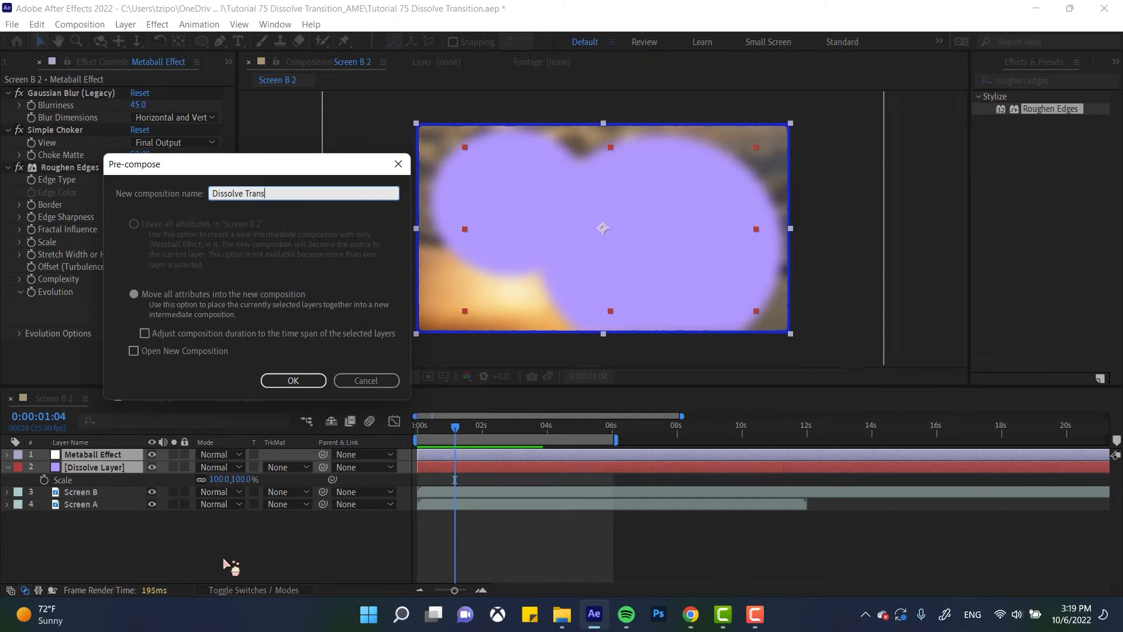
click(293, 380)
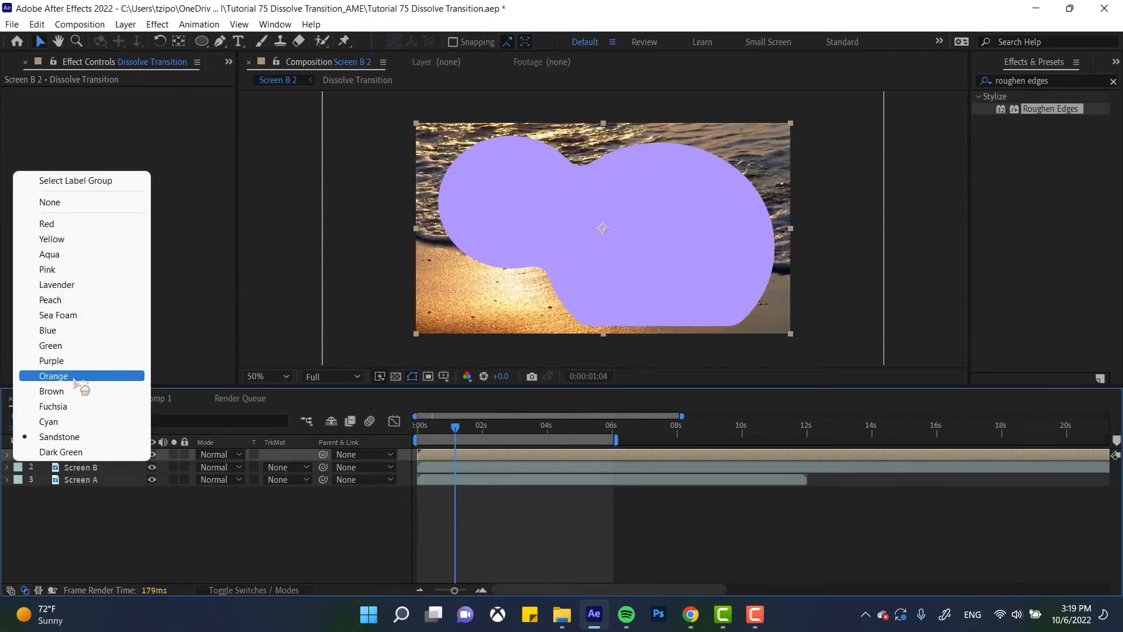
- Label the Dissolve Transition precomp layer Orange
click(54, 376)
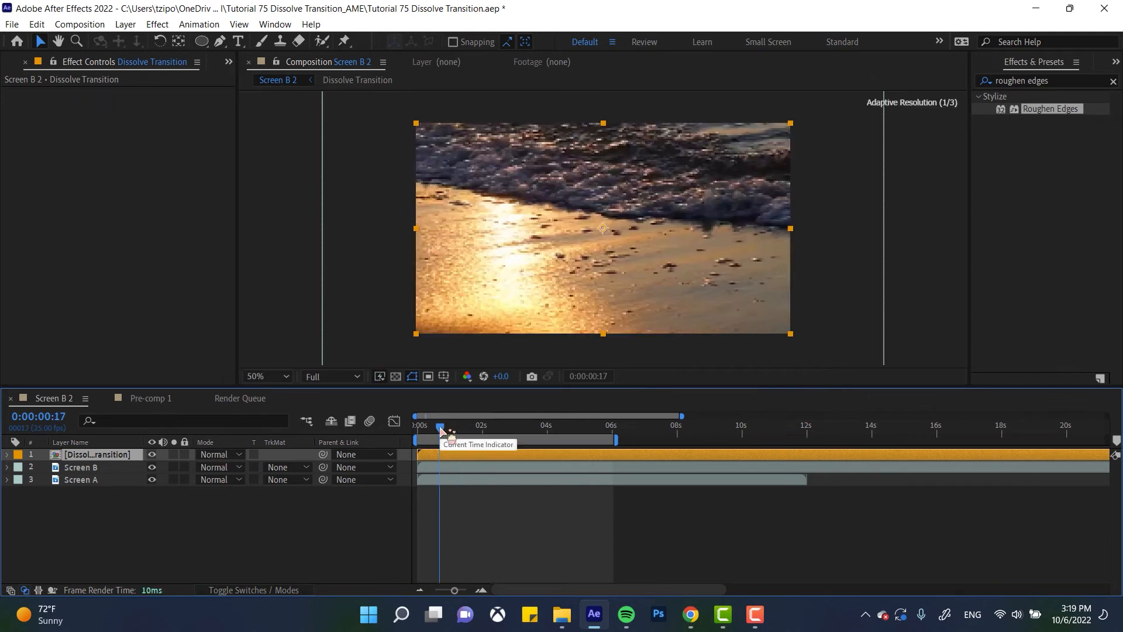
click(80, 467)
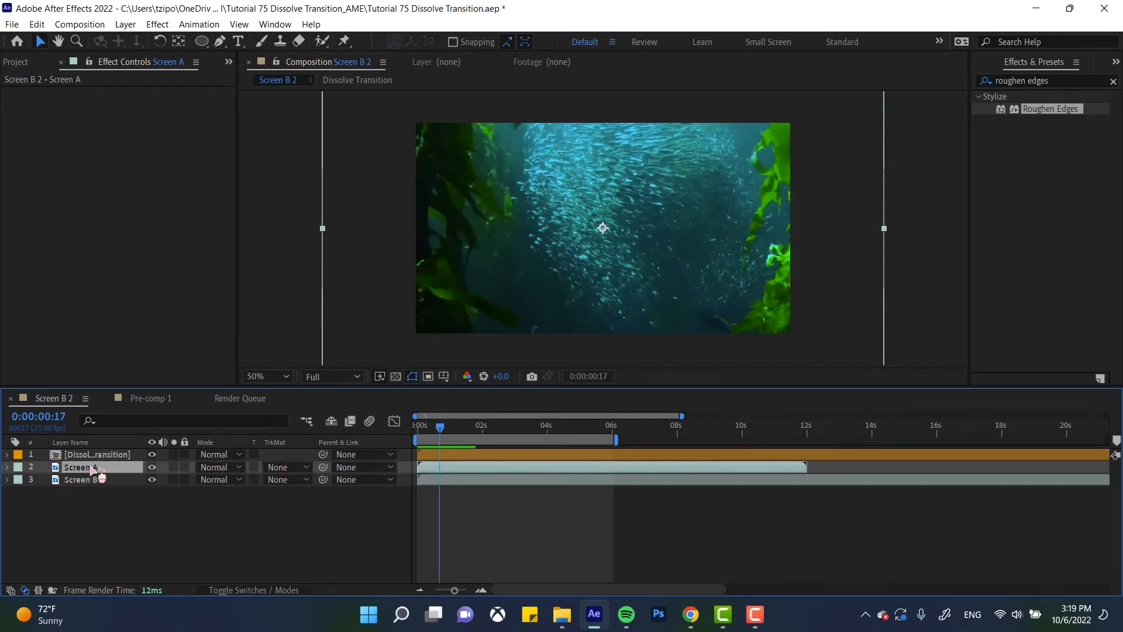
- Set Screen B's track matte to Alpha Inverted Matte using Dissolve Transition
click(287, 467)
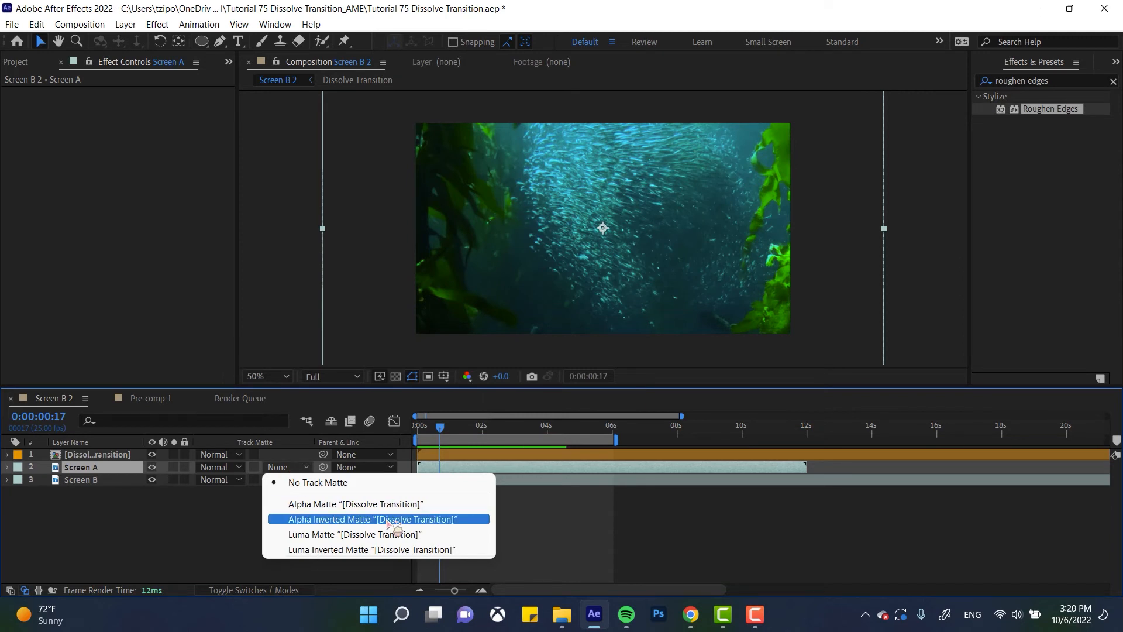
click(372, 518)
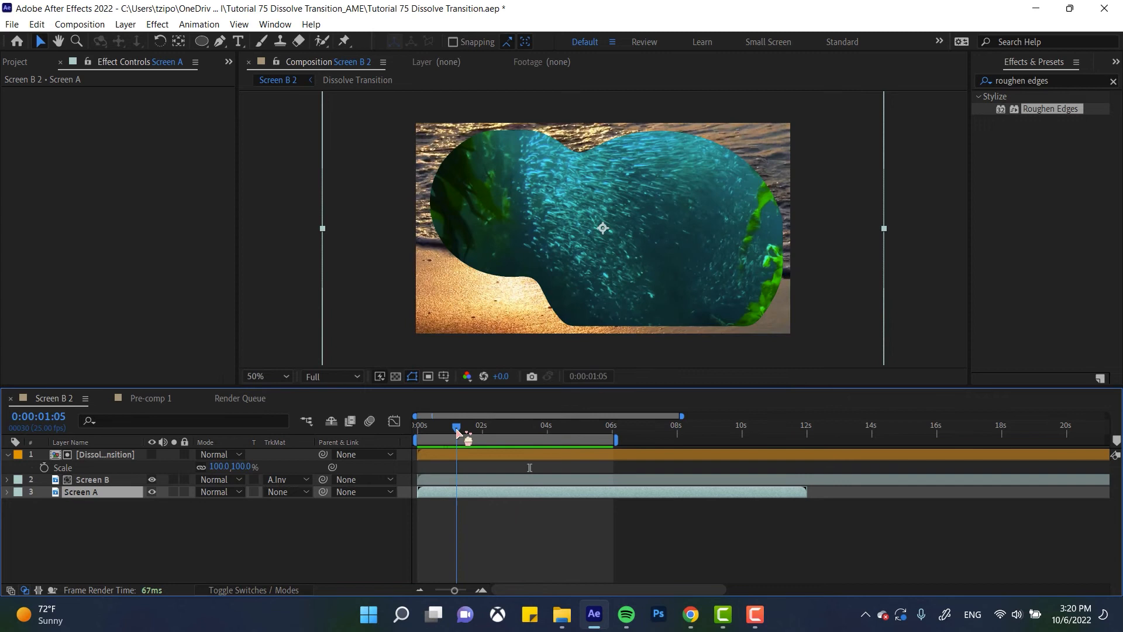
click(104, 454)
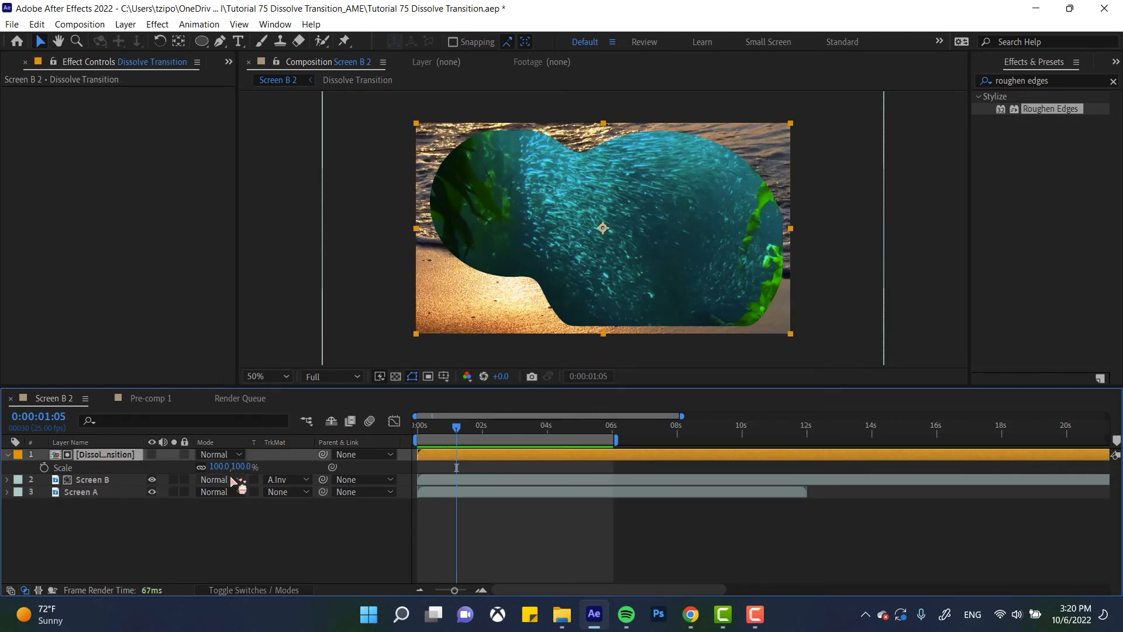
- Set the Dissolve Transition layer's Scale to 115% so the matte fills the frame
double_click(233, 466)
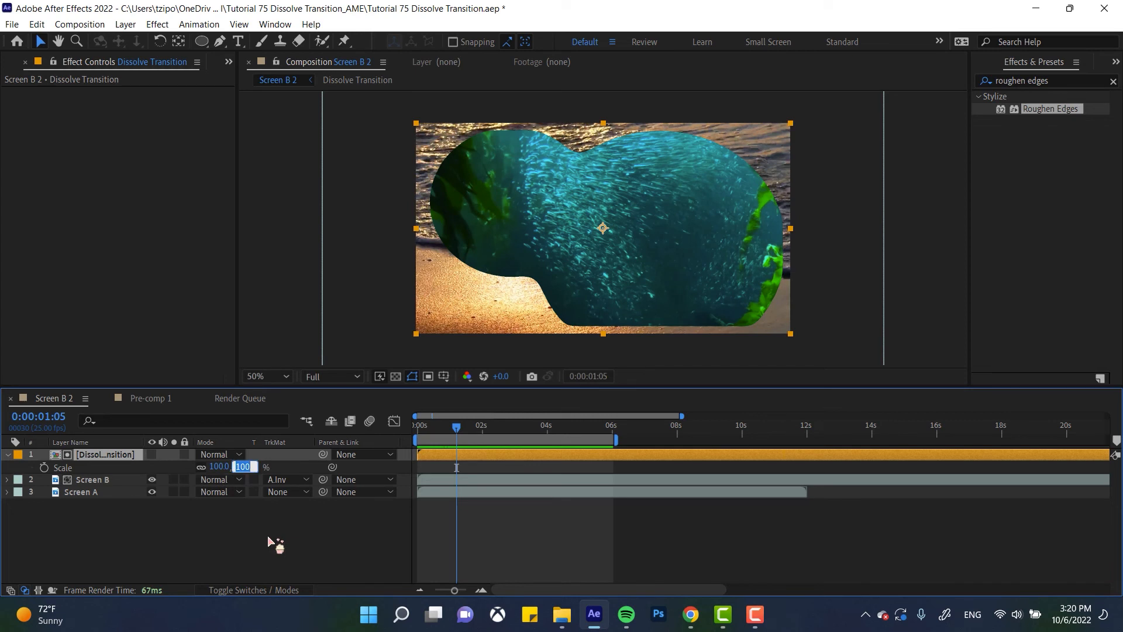
text(1)
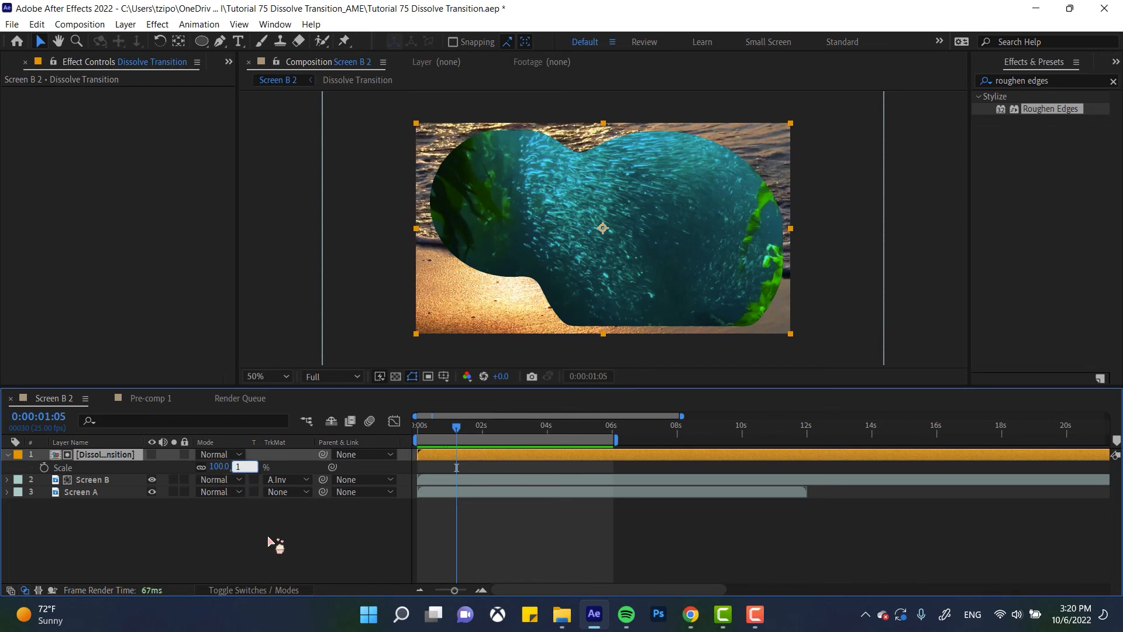
text(115.0)
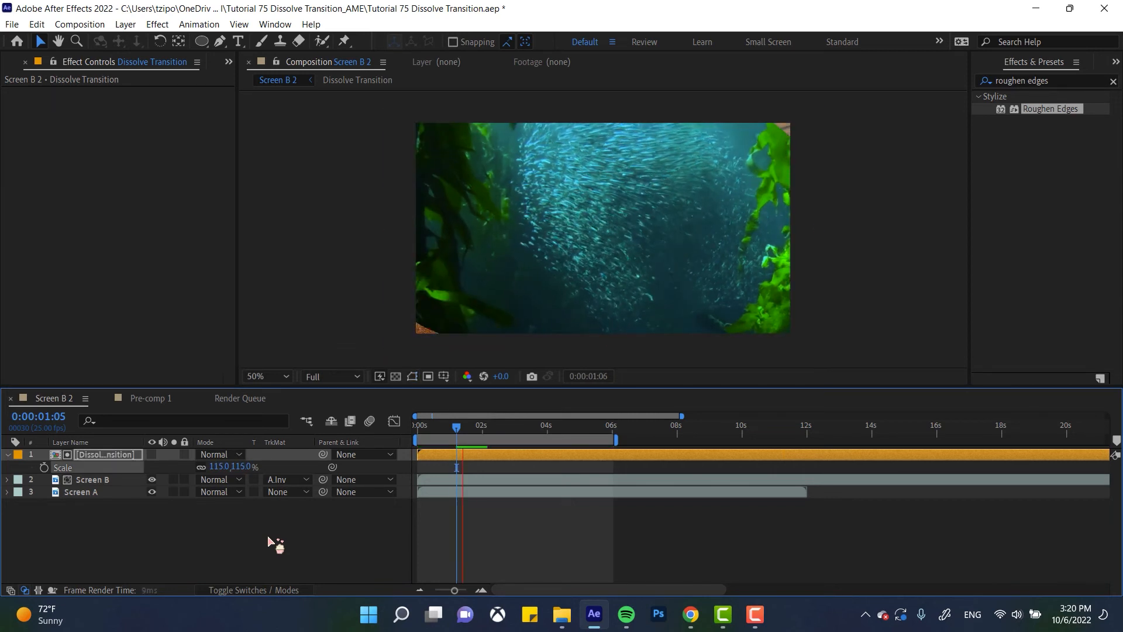
click(534, 426)
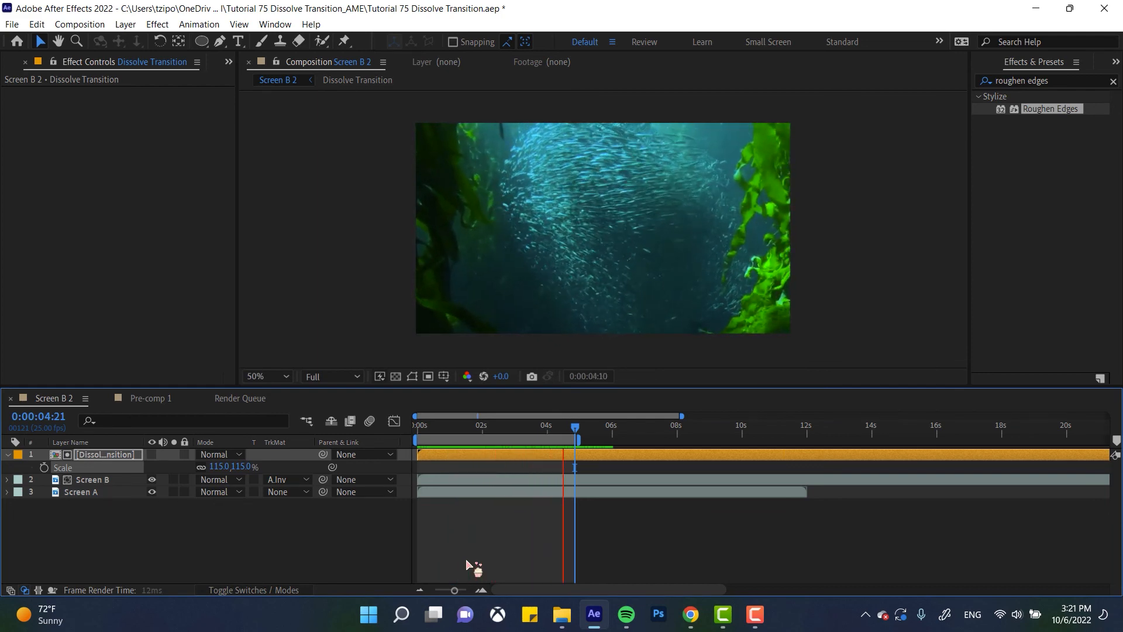
click(470, 426)
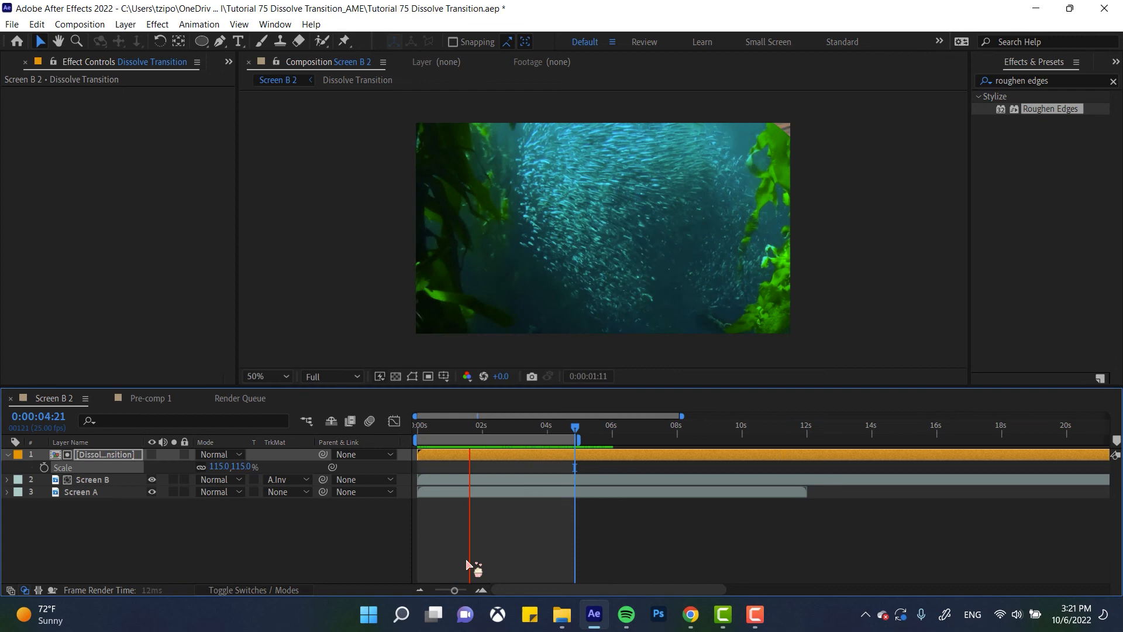